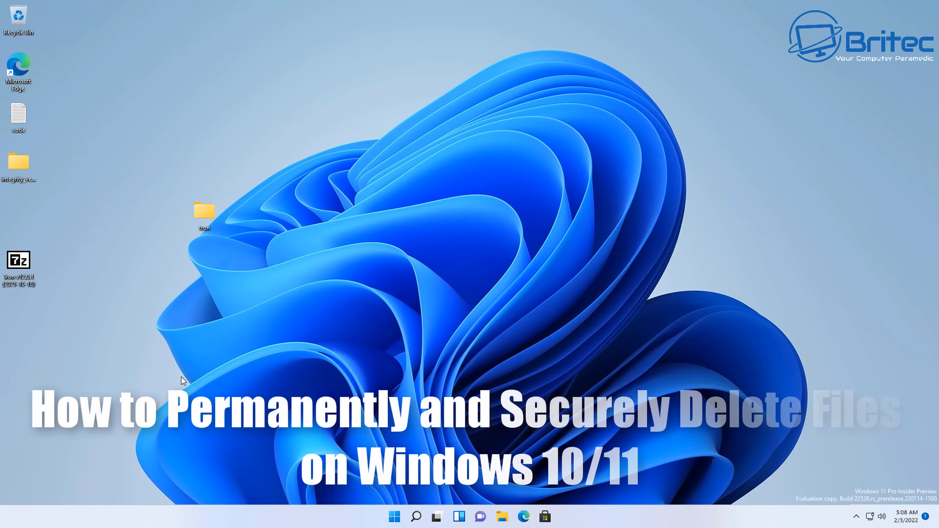
- Drag the integrity verification and tron folders from the left edge to the desktop centre
drag(204, 216, 446, 163)
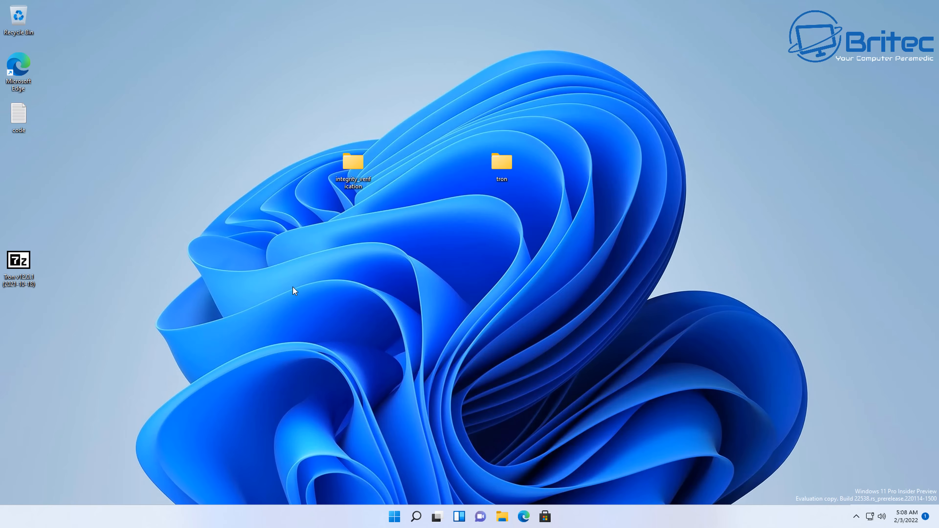
mouse_move(284, 291)
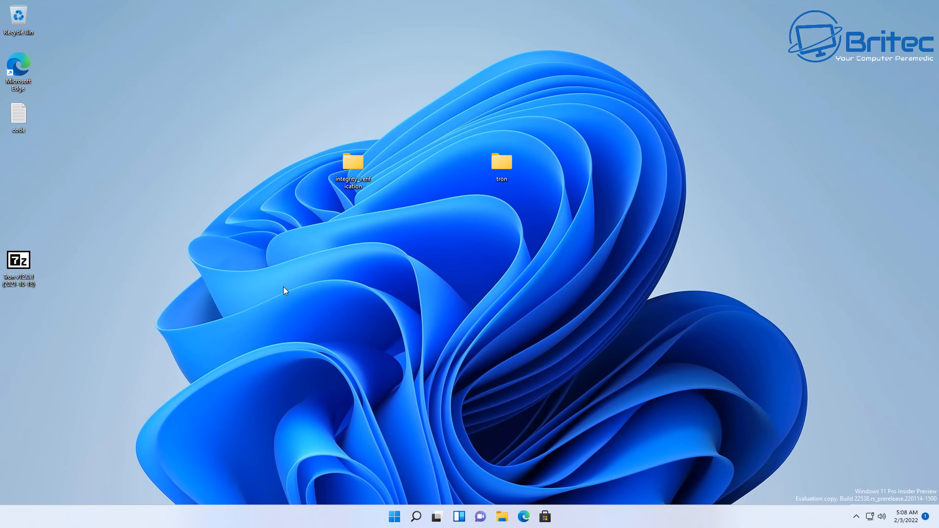
mouse_move(258, 292)
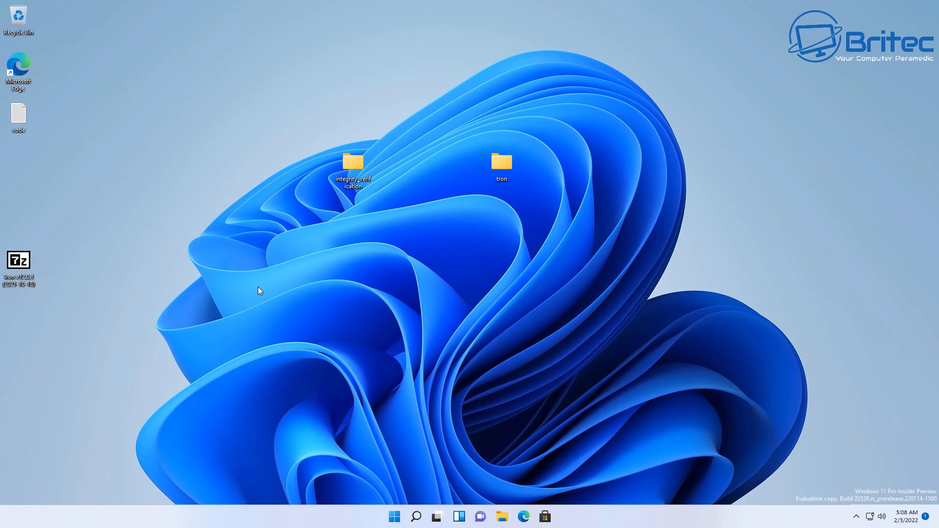
mouse_move(115, 292)
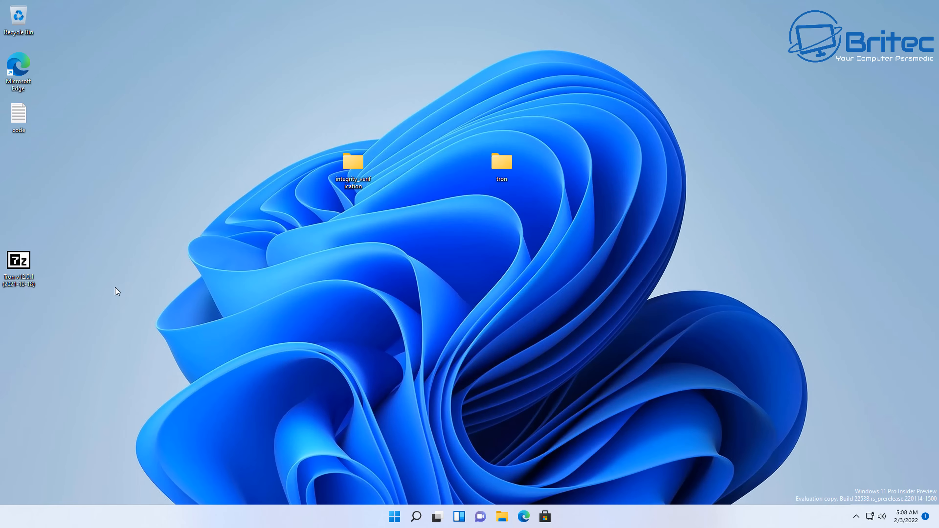
mouse_move(584, 198)
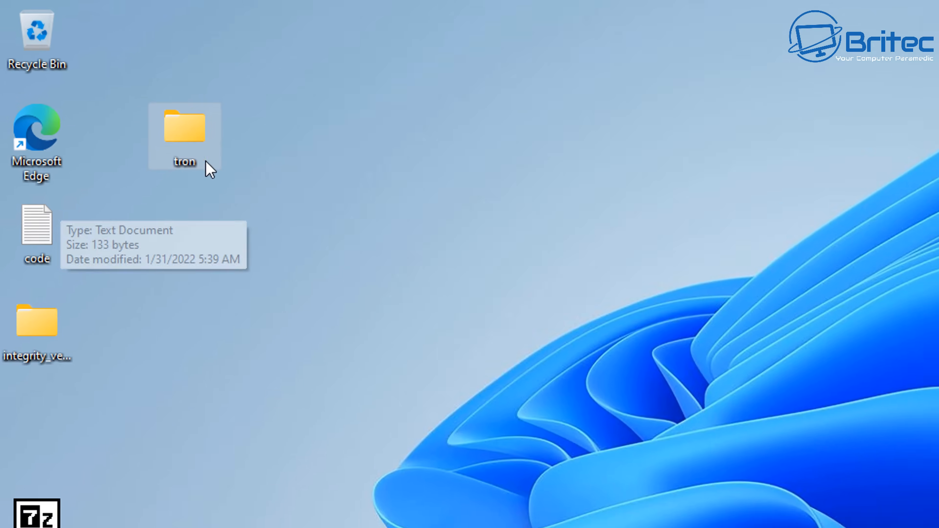
mouse_move(192, 151)
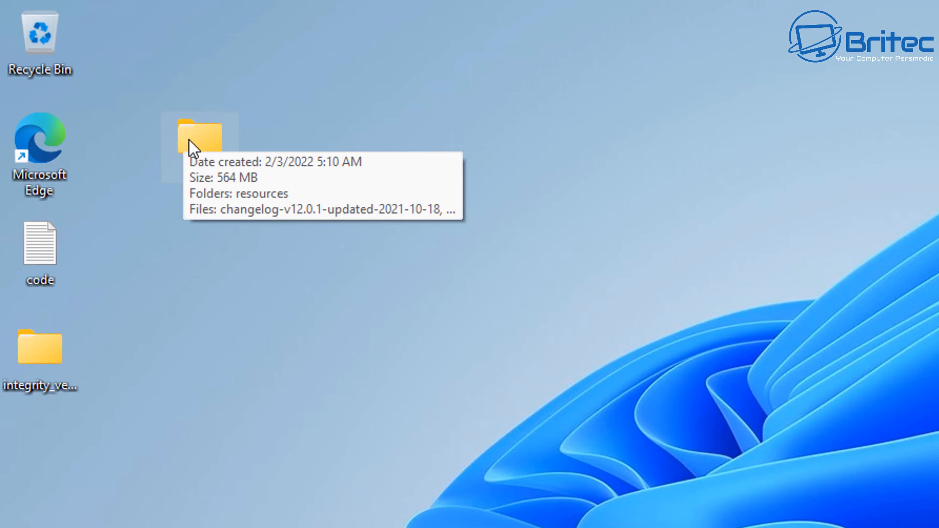
- Delete the tron folder from its context menu so it goes to the Recycle Bin
right_click(195, 143)
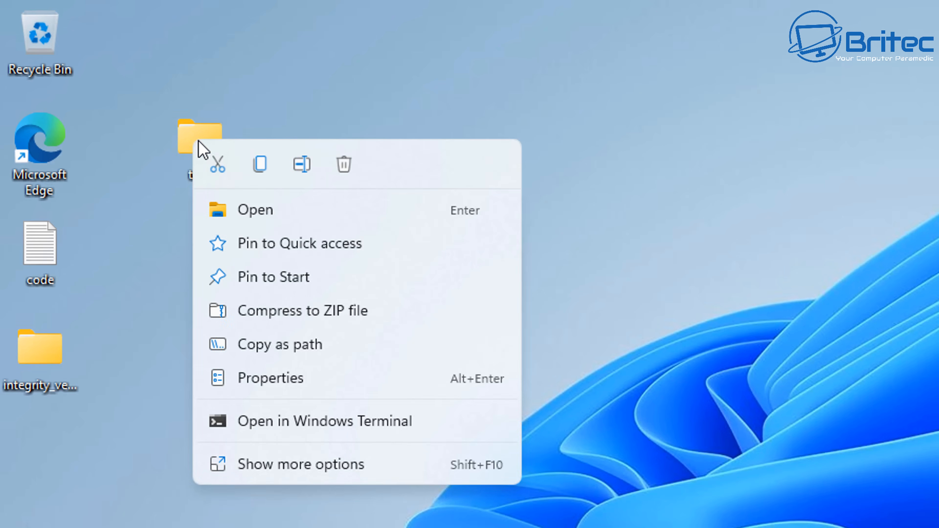
mouse_move(344, 168)
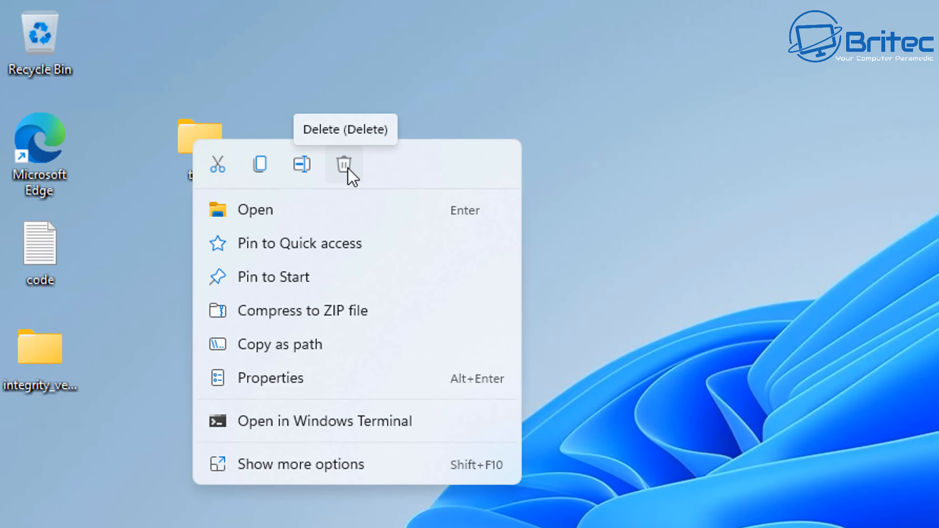
click(344, 168)
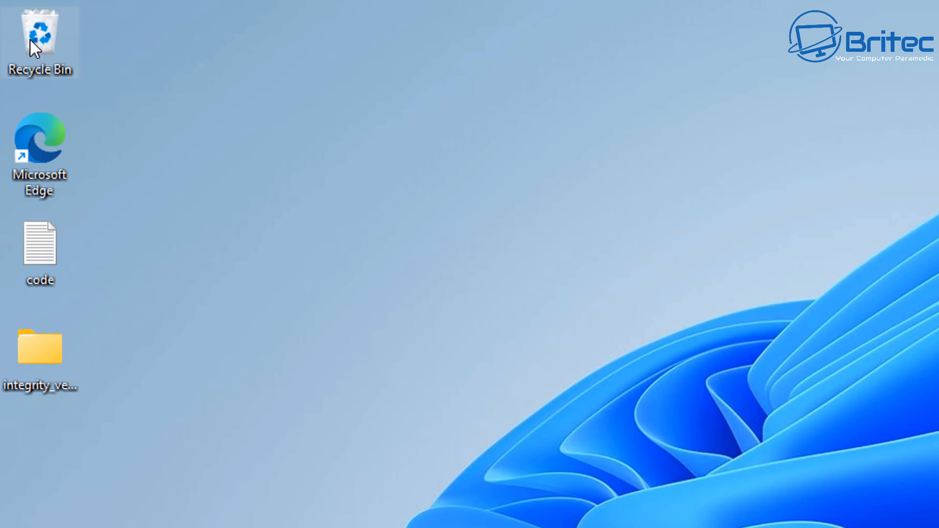
mouse_move(51, 38)
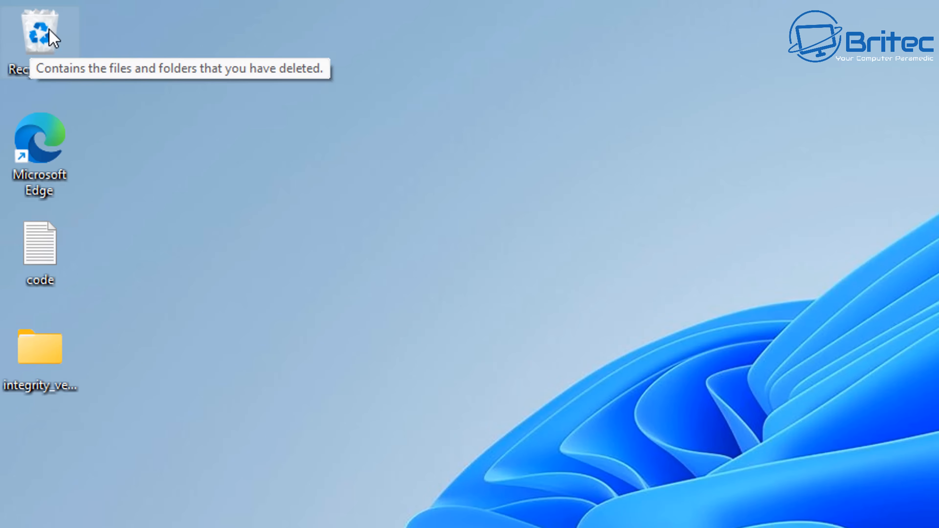
right_click(39, 32)
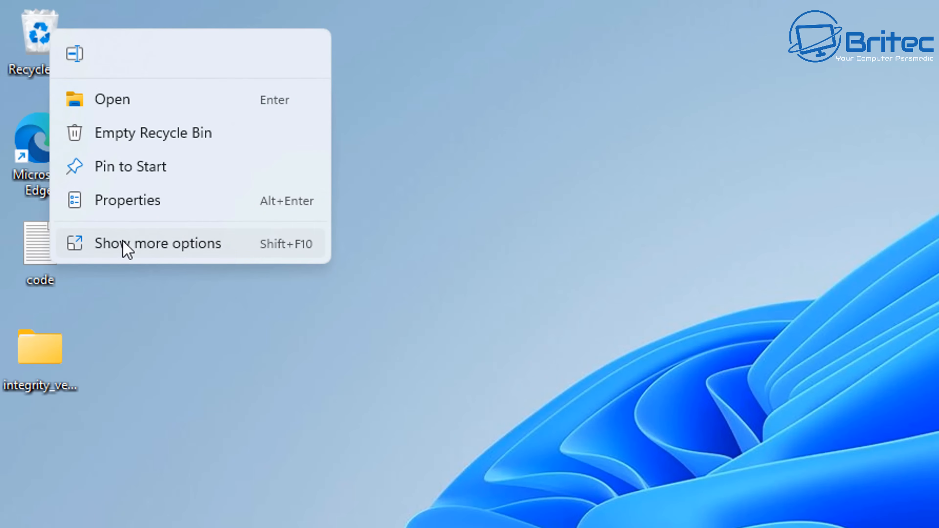
click(127, 200)
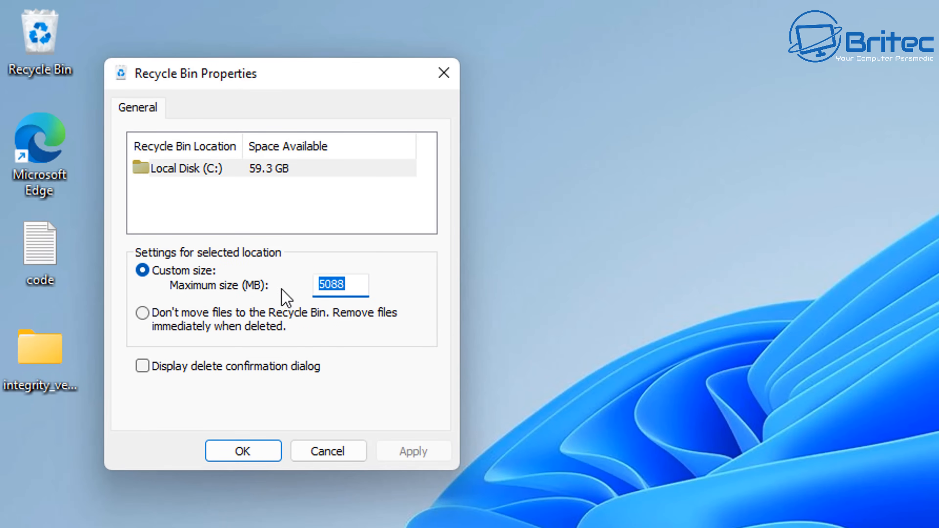
click(326, 294)
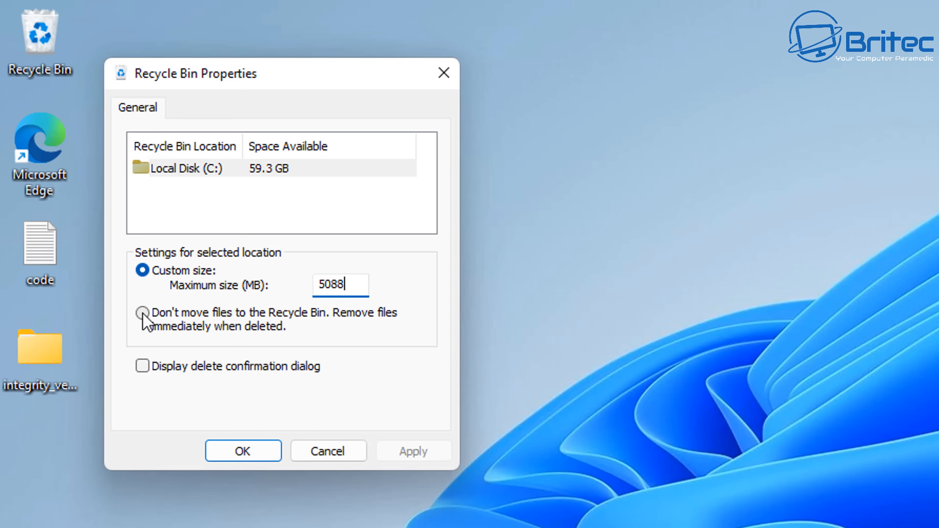
click(143, 314)
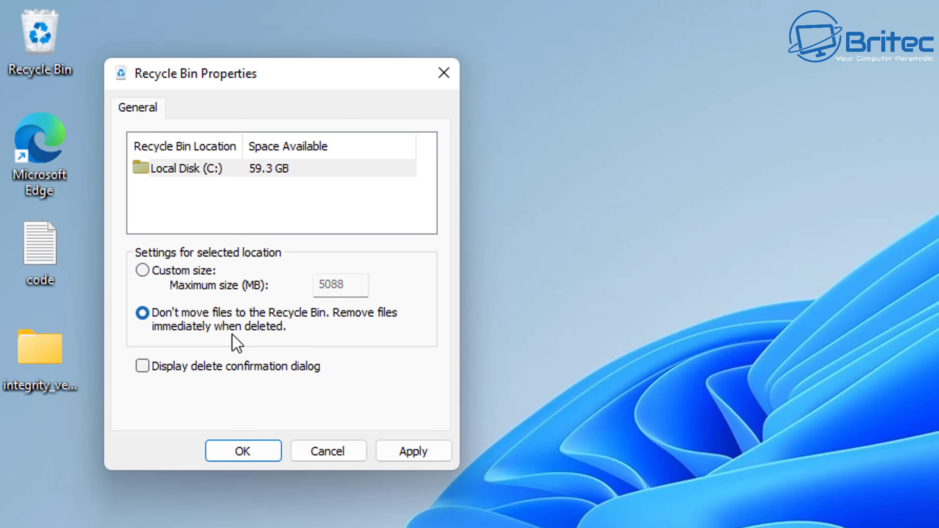
mouse_move(358, 331)
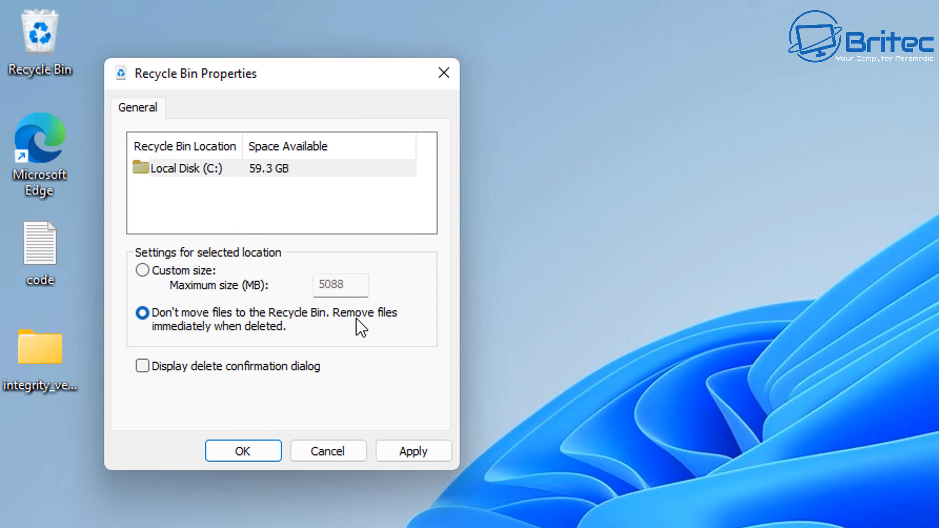
mouse_move(299, 331)
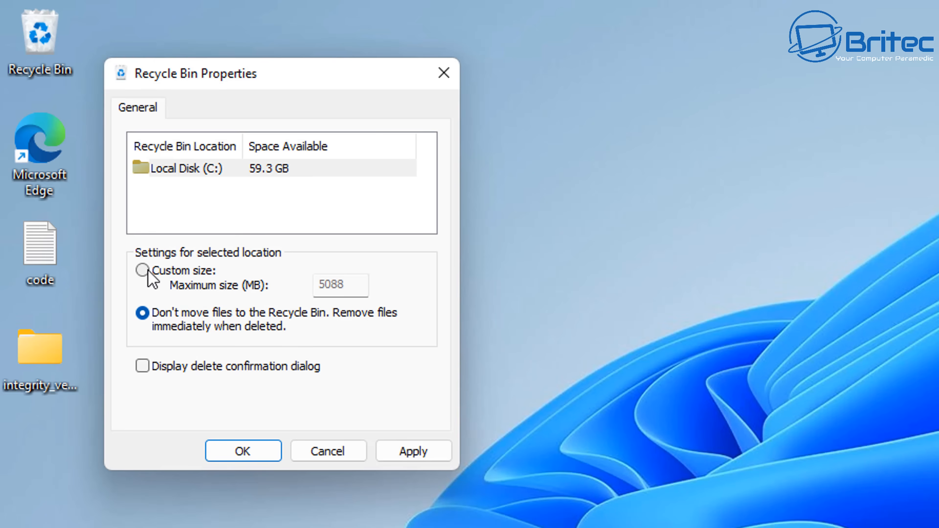
click(143, 272)
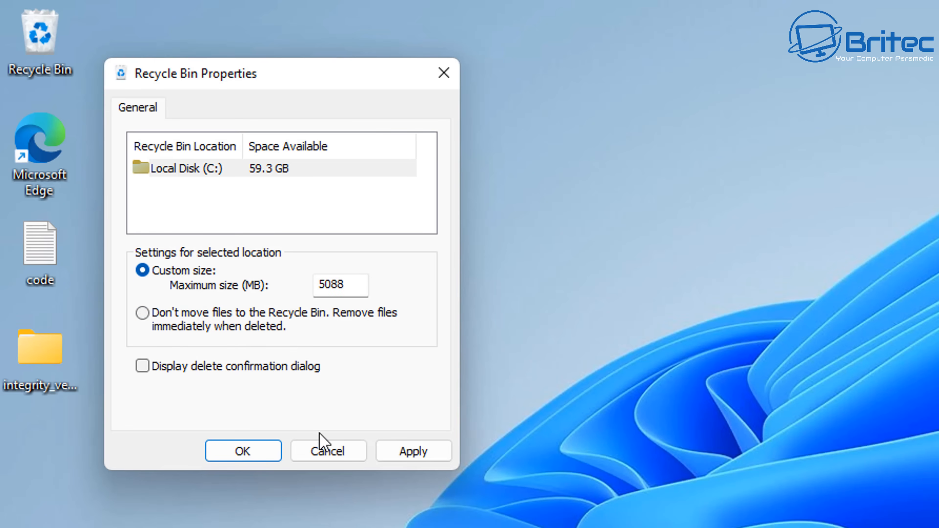
click(328, 451)
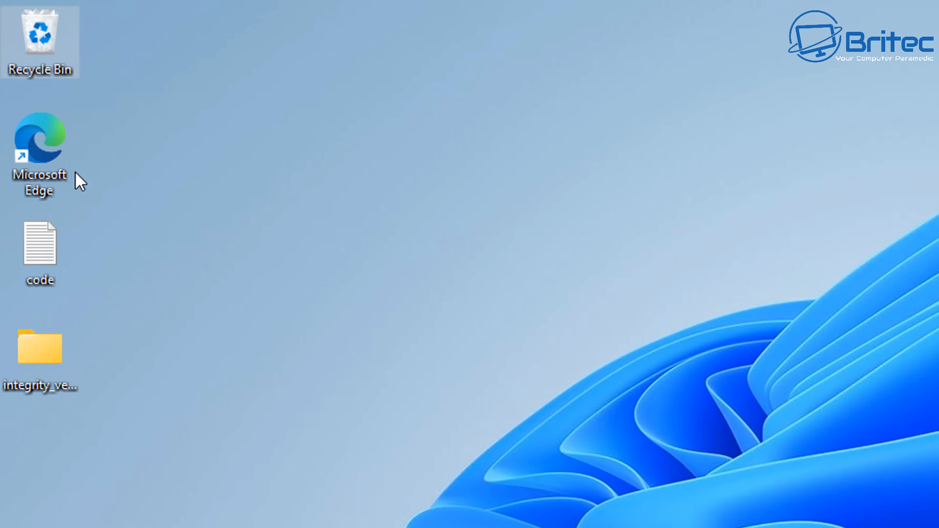
- Restore the tron folder from the Recycle Bin back onto the desktop
double_click(39, 31)
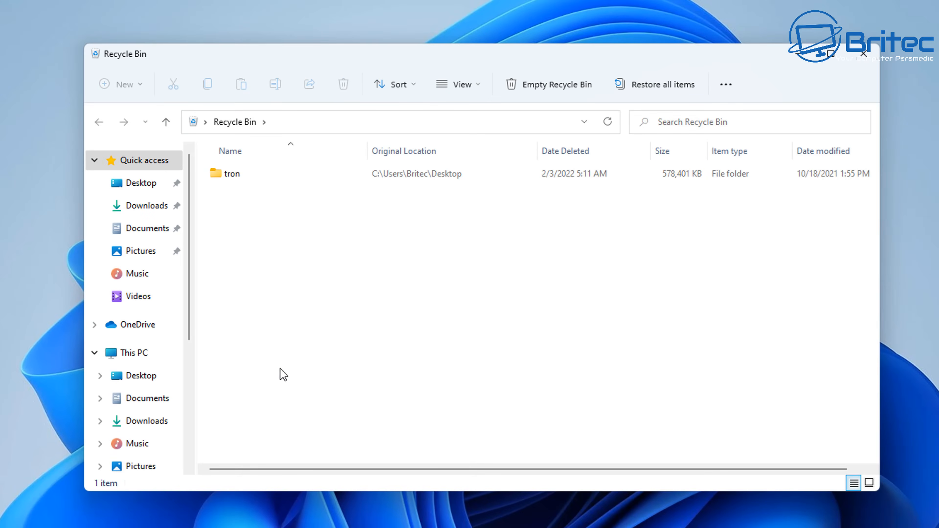
mouse_move(681, 376)
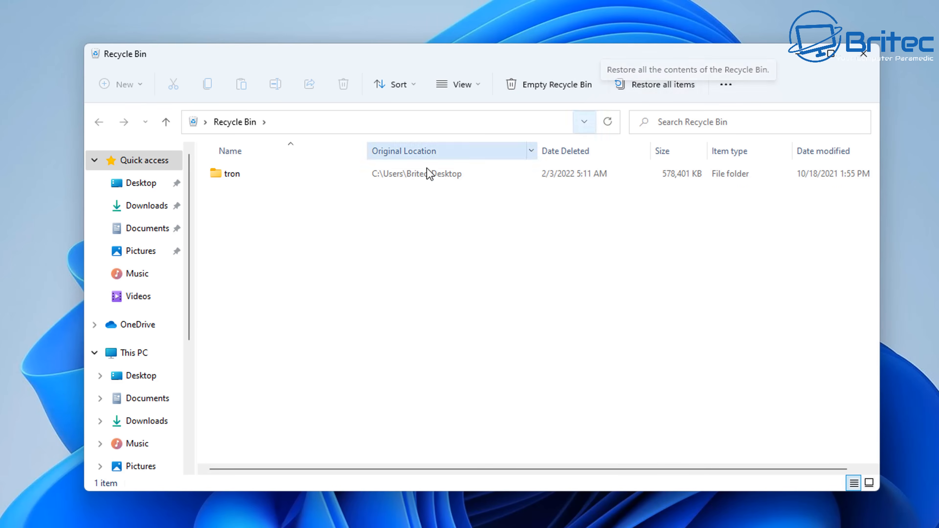
click(662, 85)
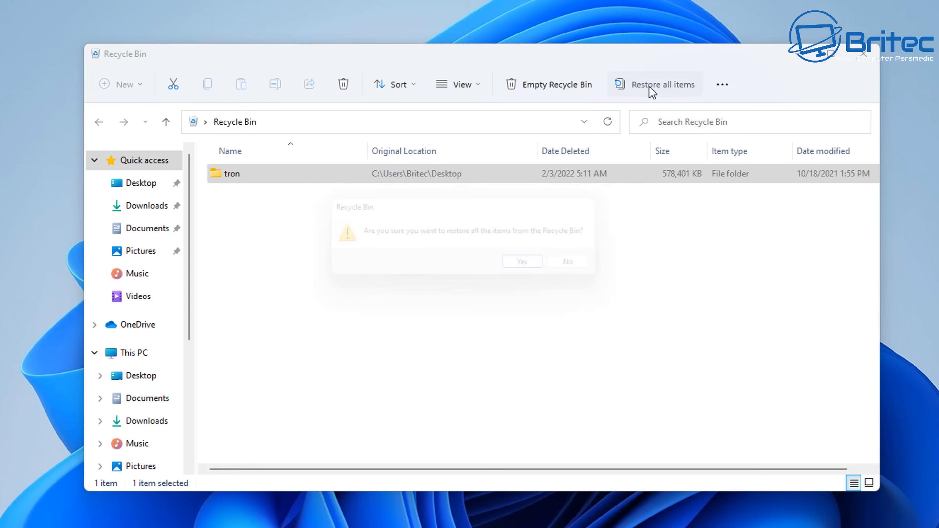
click(522, 261)
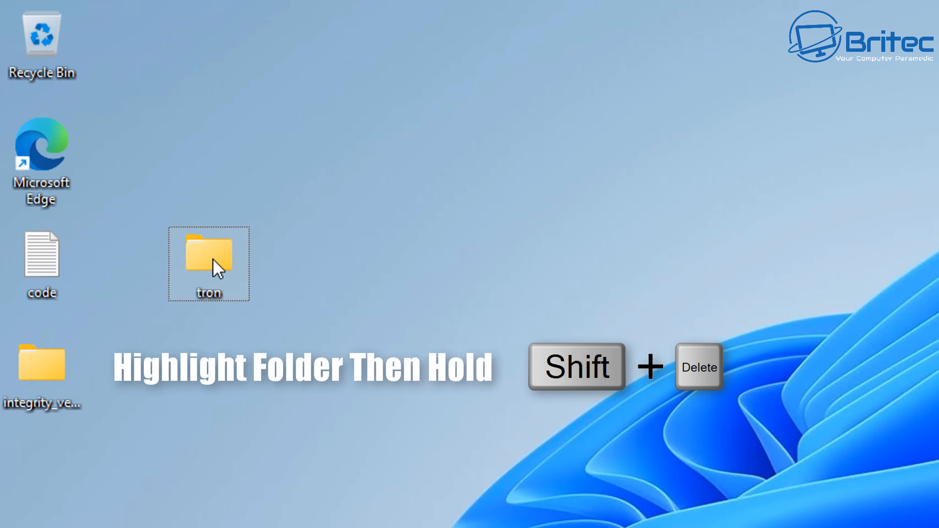
- Permanently delete the tron folder with Shift+Delete, confirming in the Delete Folder dialog
right_click(216, 270)
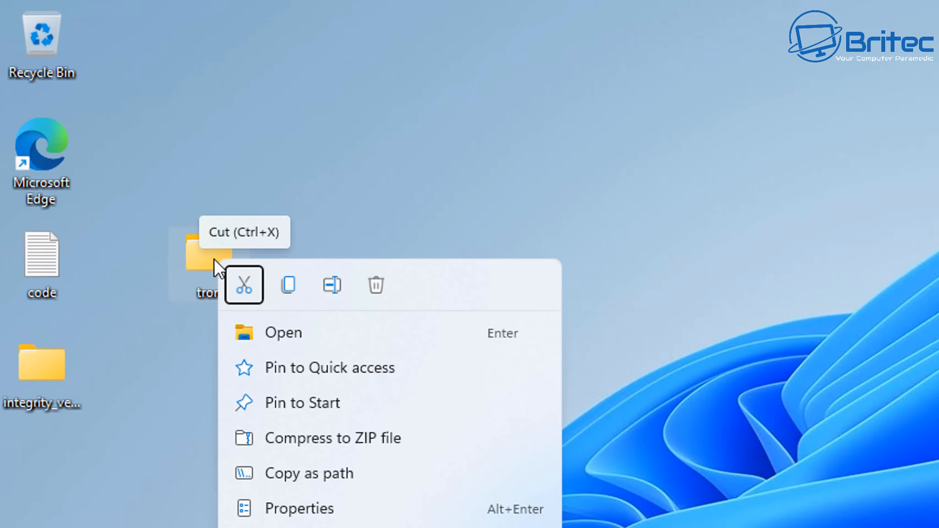
mouse_move(374, 288)
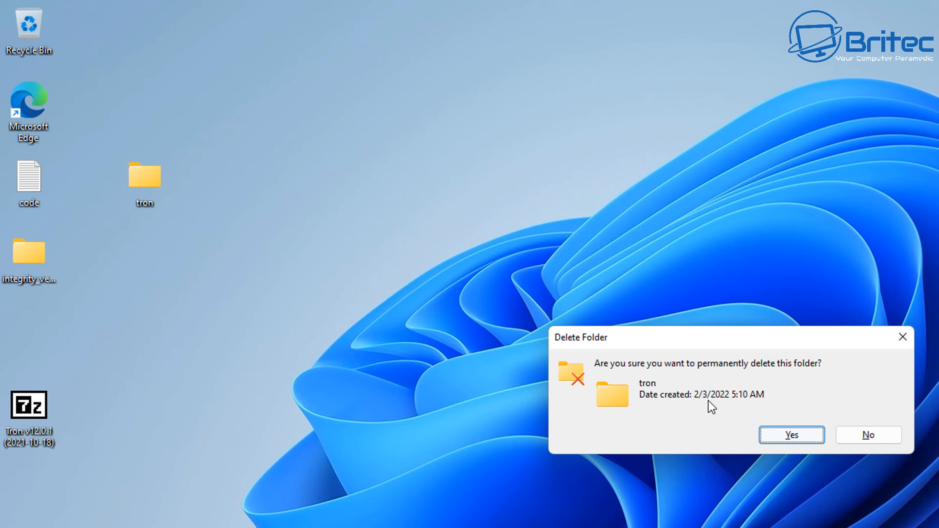
mouse_move(709, 370)
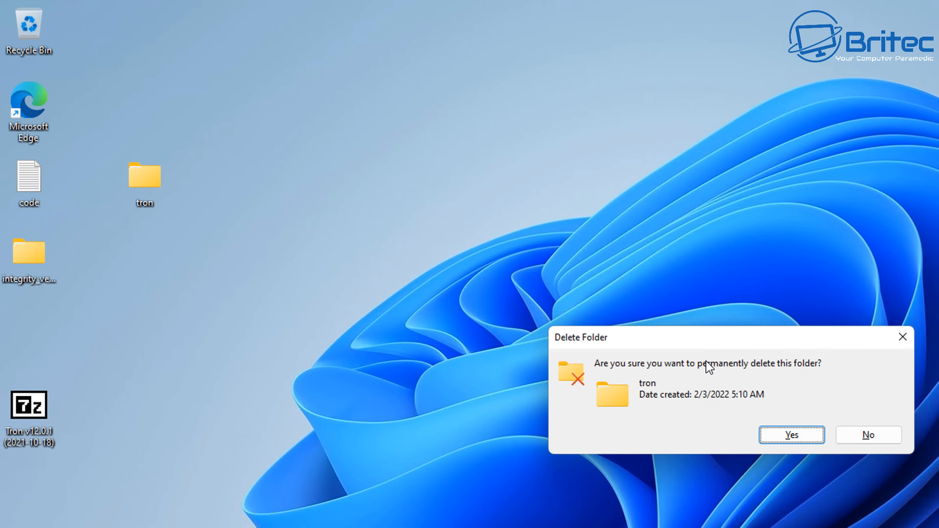
mouse_move(733, 393)
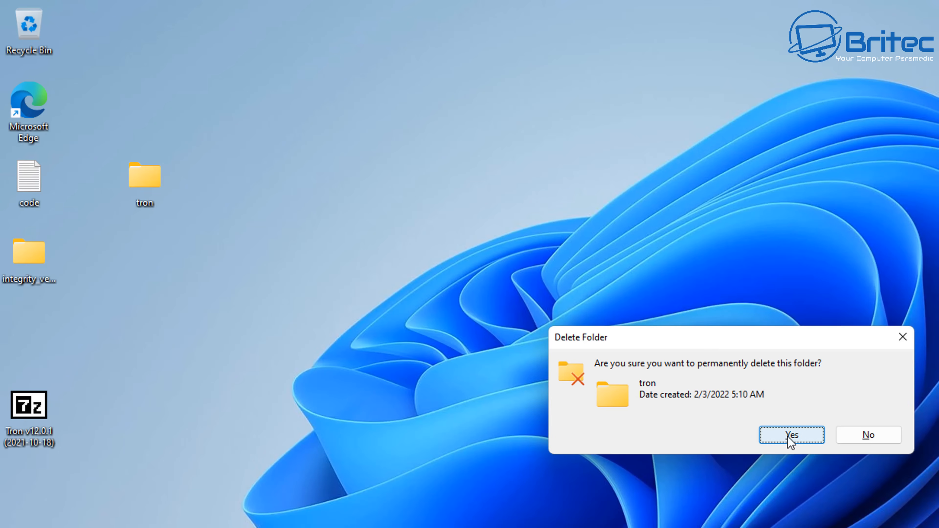
click(792, 436)
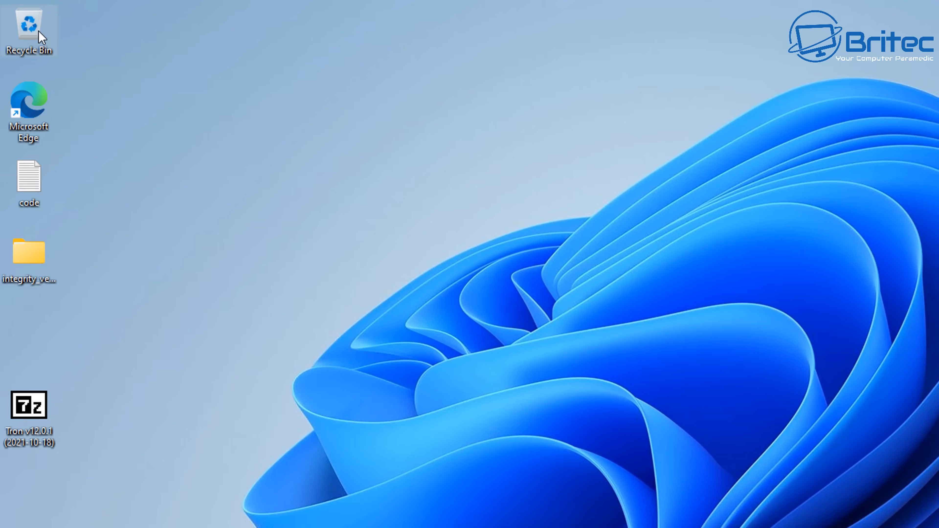
mouse_move(40, 35)
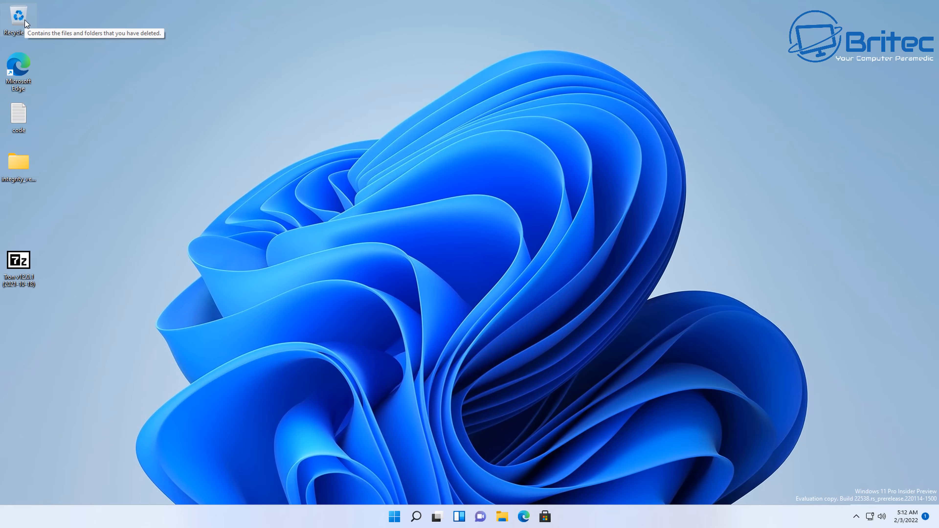
mouse_move(2, 363)
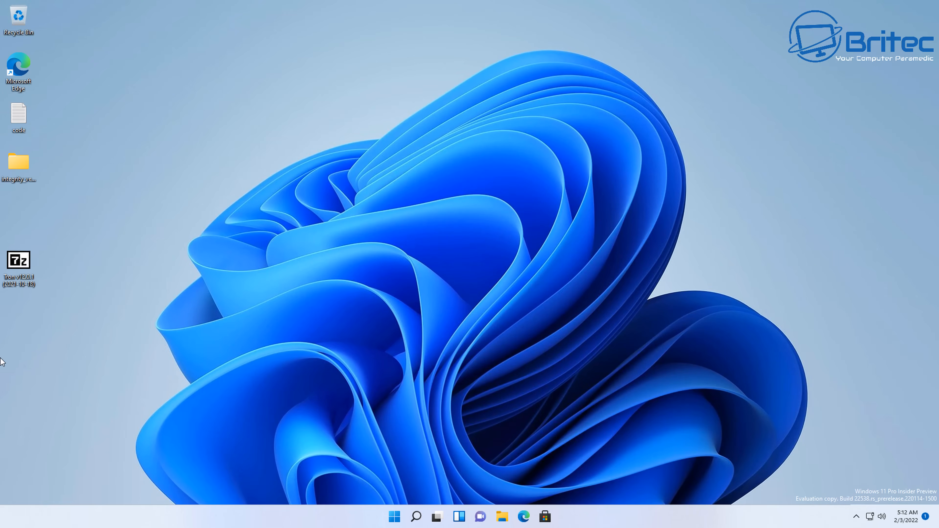
- Drag the integrity_verification folder from the left column to the desktop centre
drag(19, 165, 427, 218)
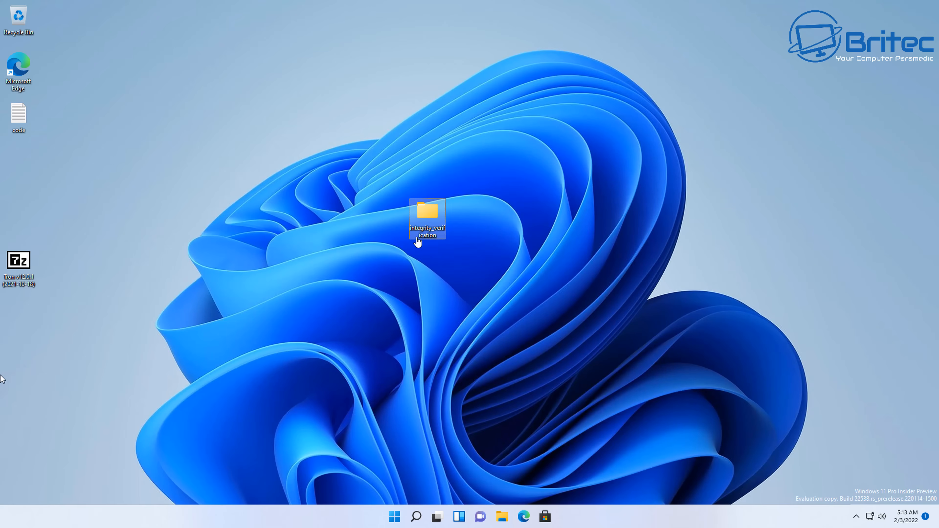
mouse_move(85, 523)
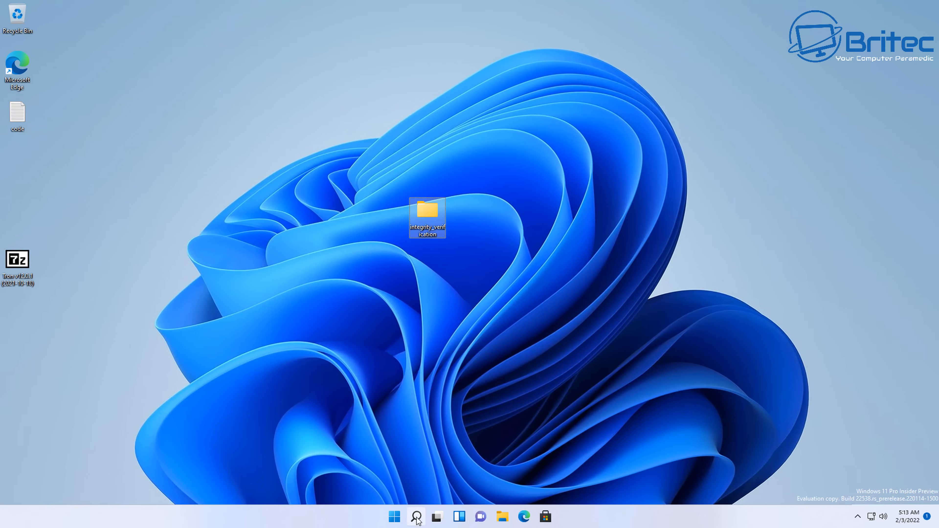
- Search the taskbar for 'powershell' to bring up Windows PowerShell as best match
click(417, 517)
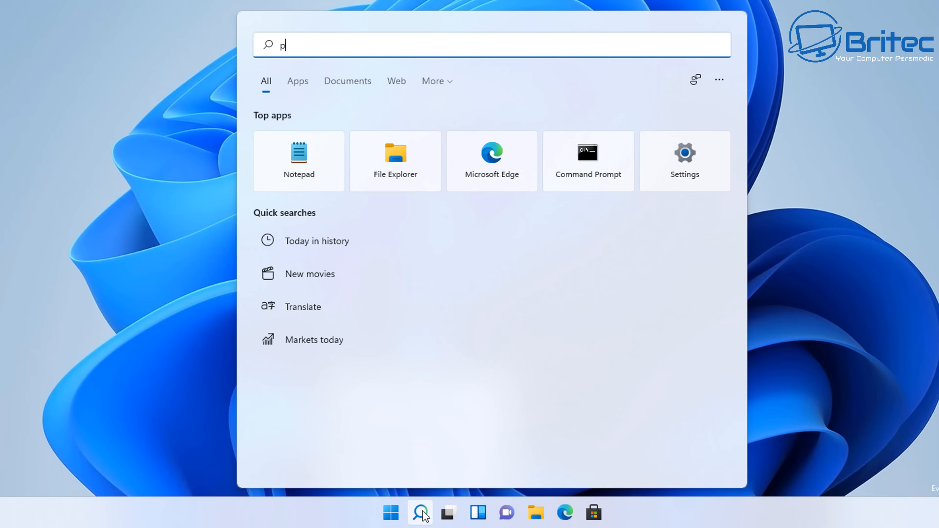
text(owershe)
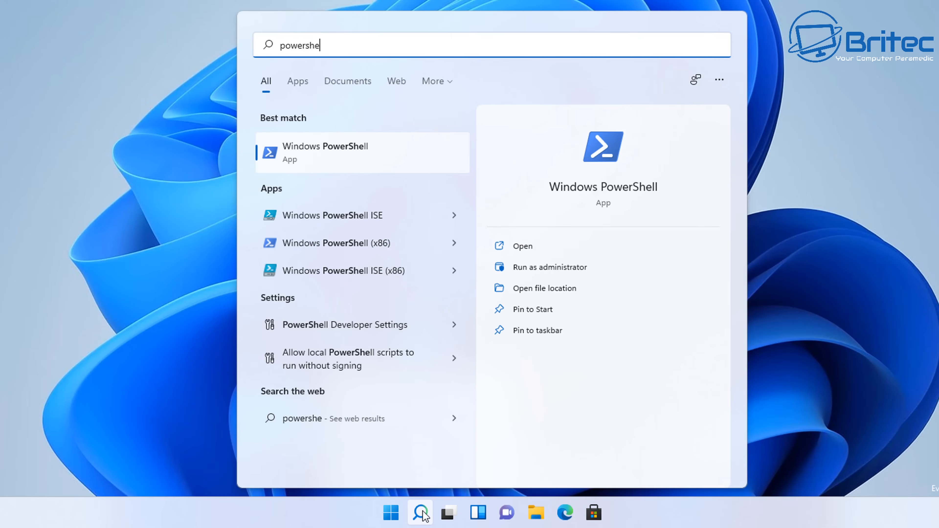
text(ll)
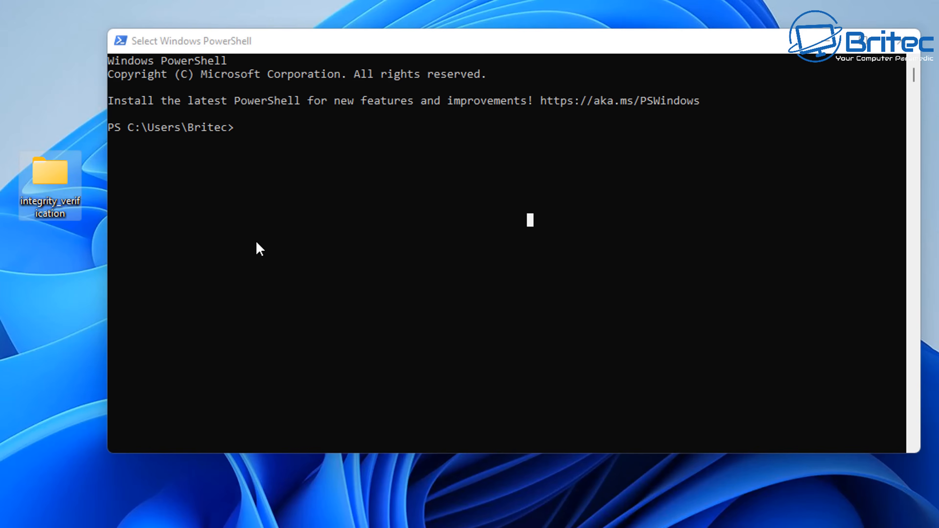
mouse_move(199, 203)
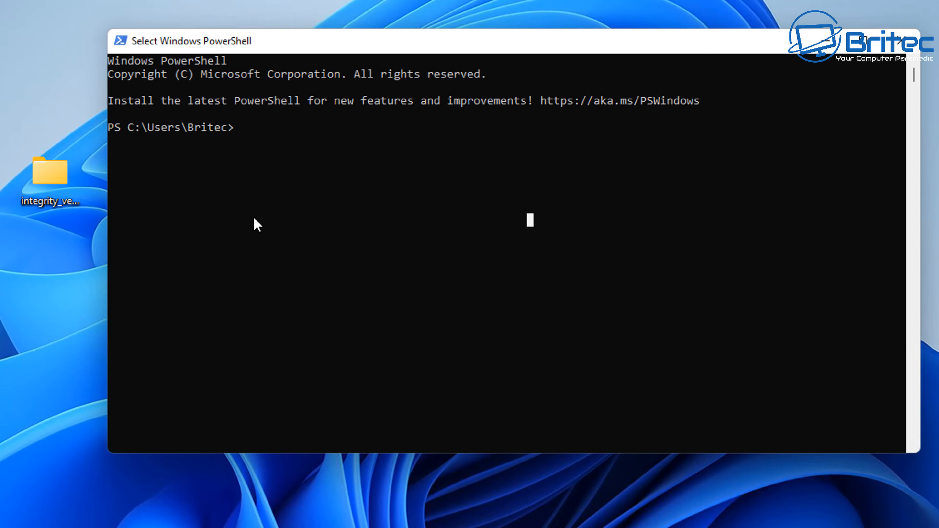
mouse_move(248, 228)
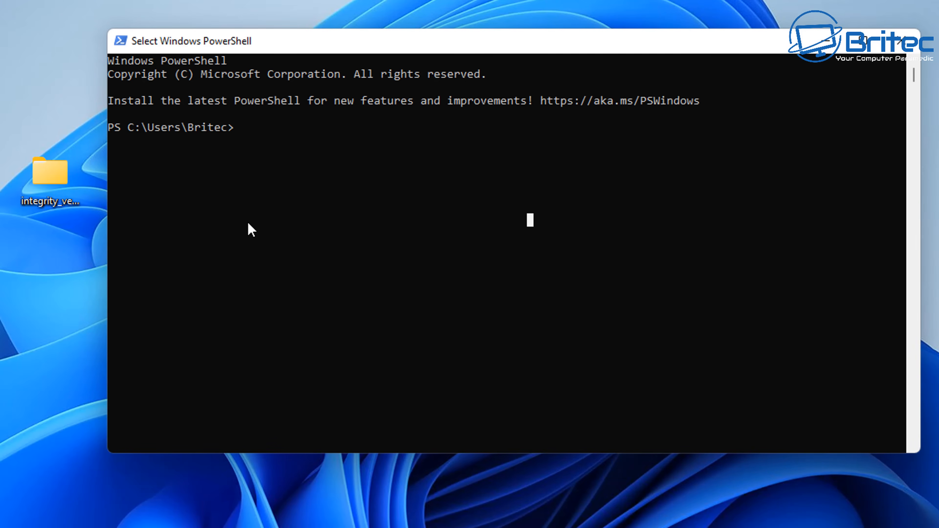
- Build a Remove-Item -path command using the copied path "C:\Users\Britec\Desktop\integrity_verification"
text(Remo)
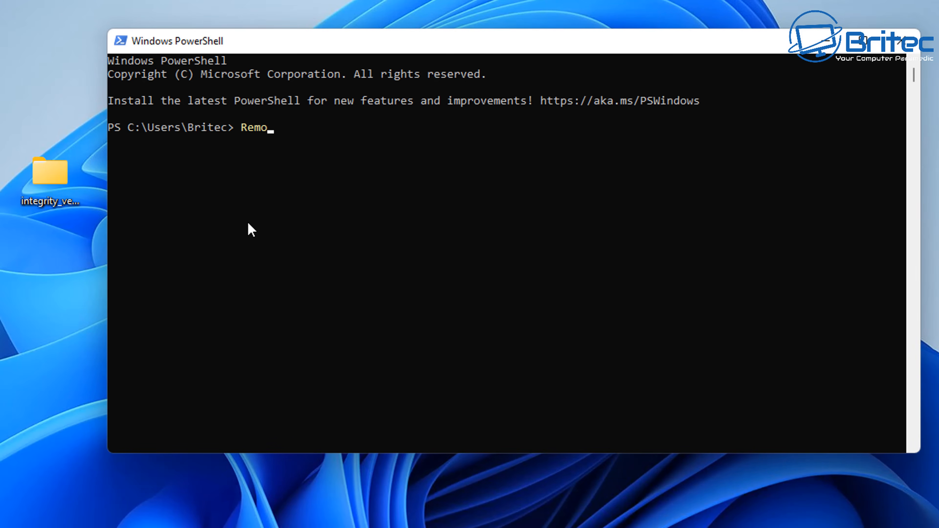
text(ve-)
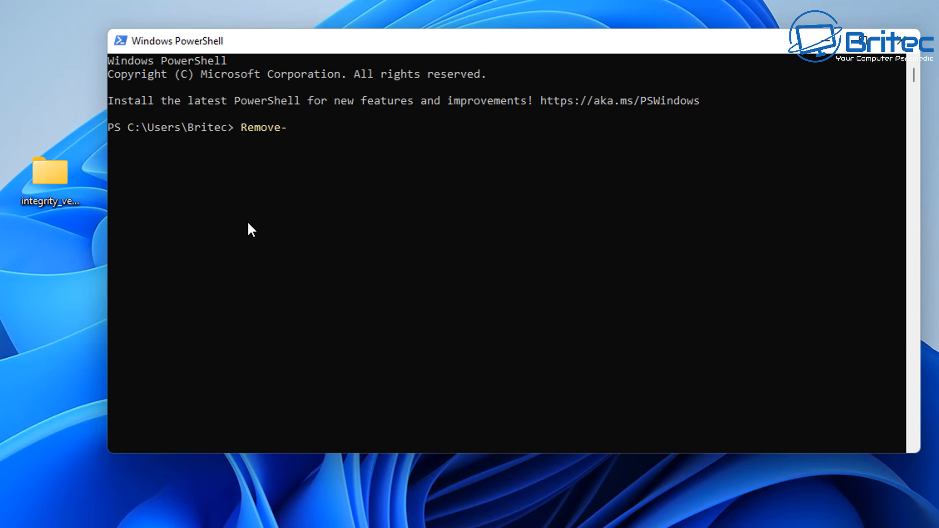
text(Item)
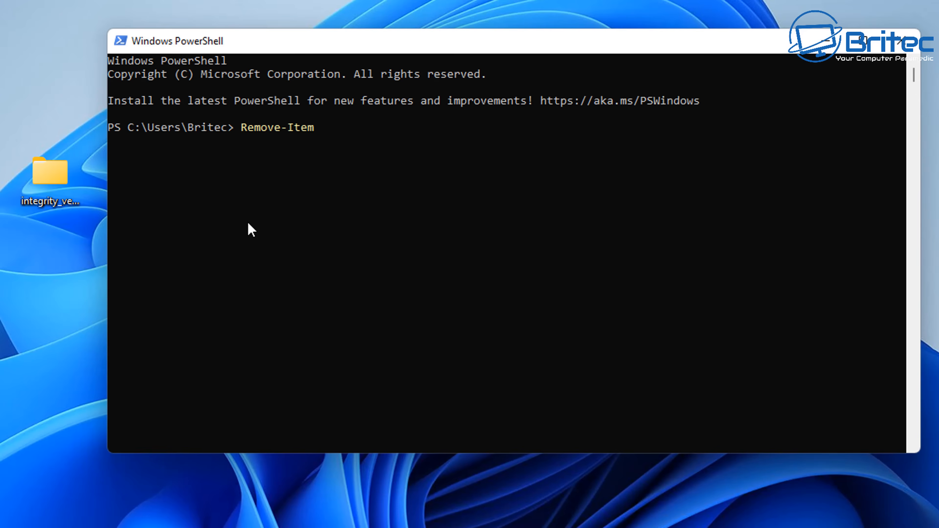
mouse_move(211, 208)
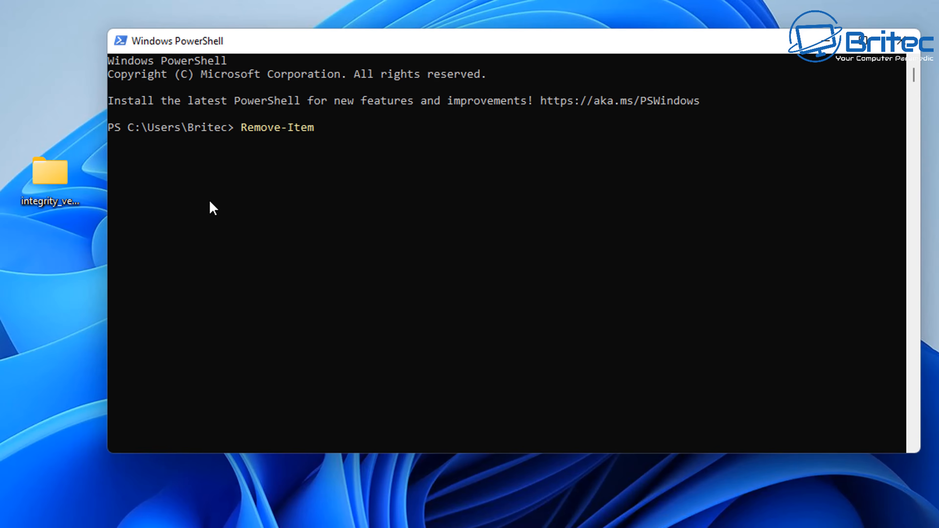
text(-)
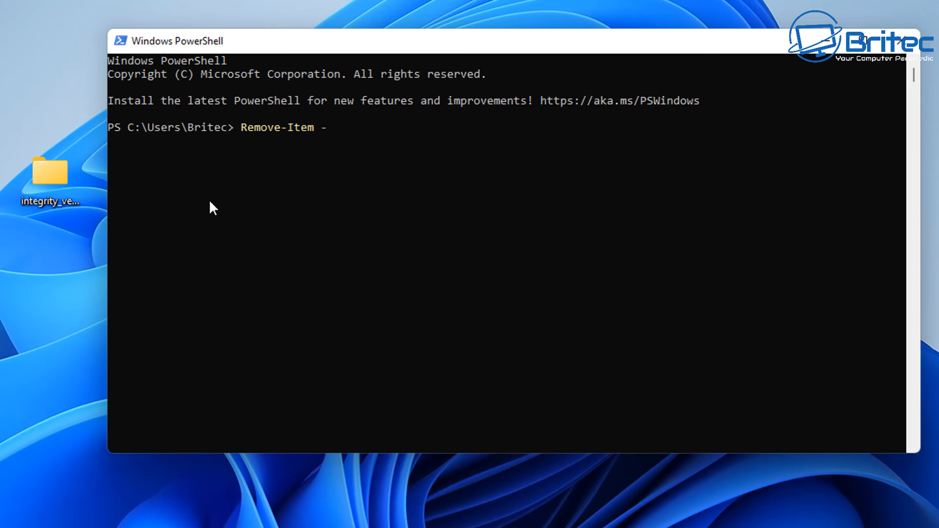
text(path)
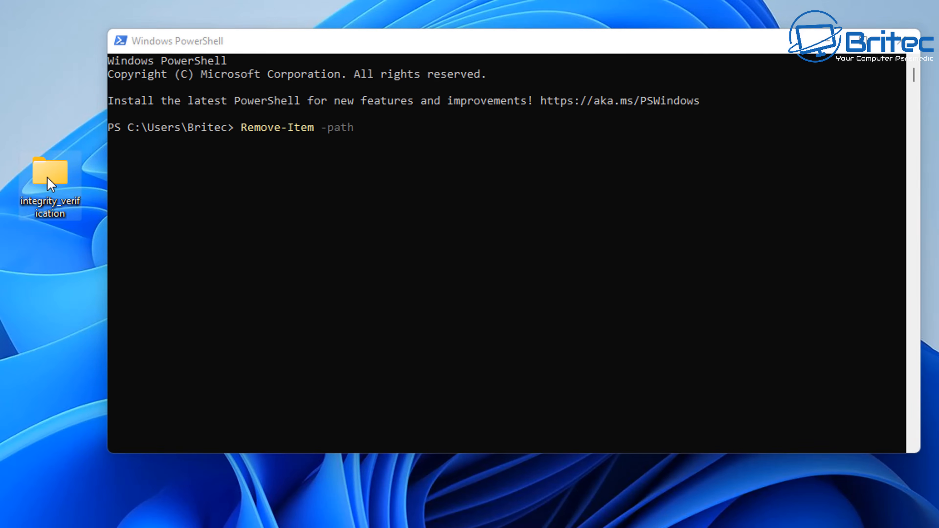
right_click(49, 184)
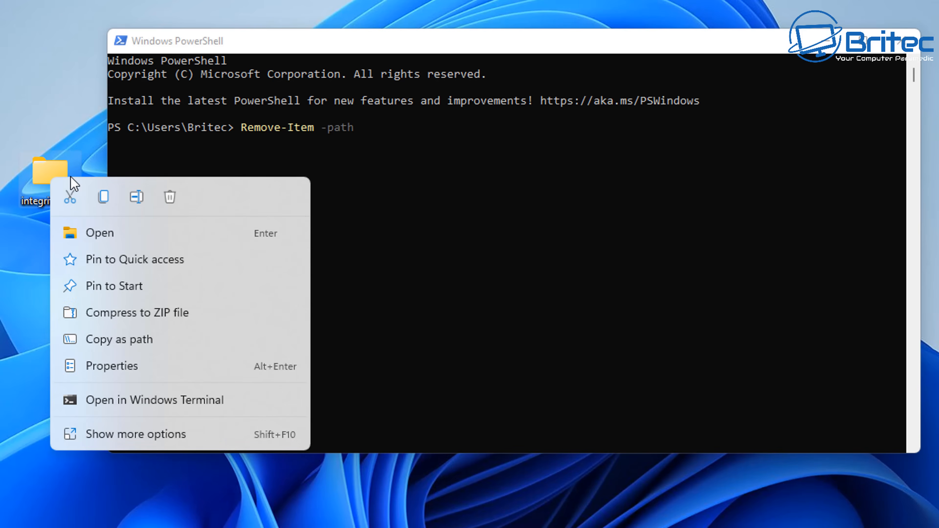
mouse_move(120, 351)
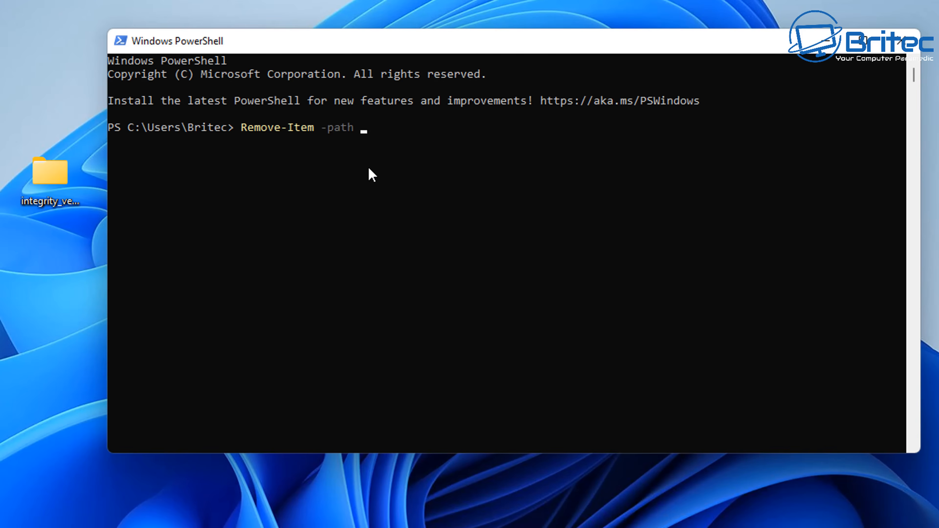
text("C:\Users\Britec\Desktop\integrity_verification")
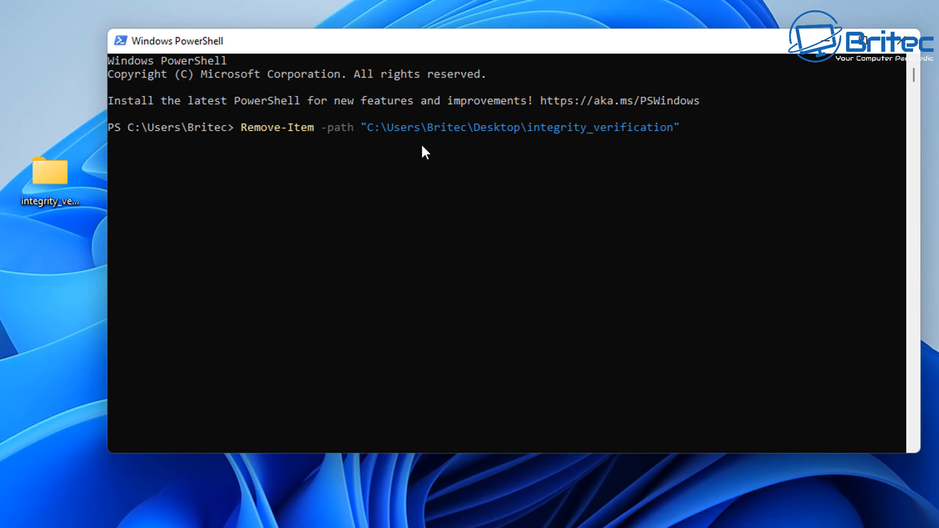
mouse_move(785, 333)
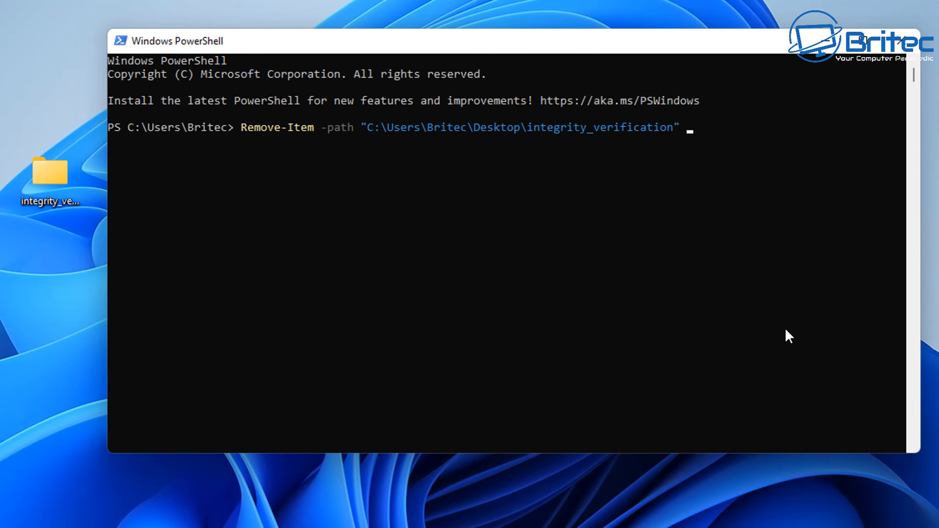
- Add -recurse and run the command, removing the folder and all its contents
text(-)
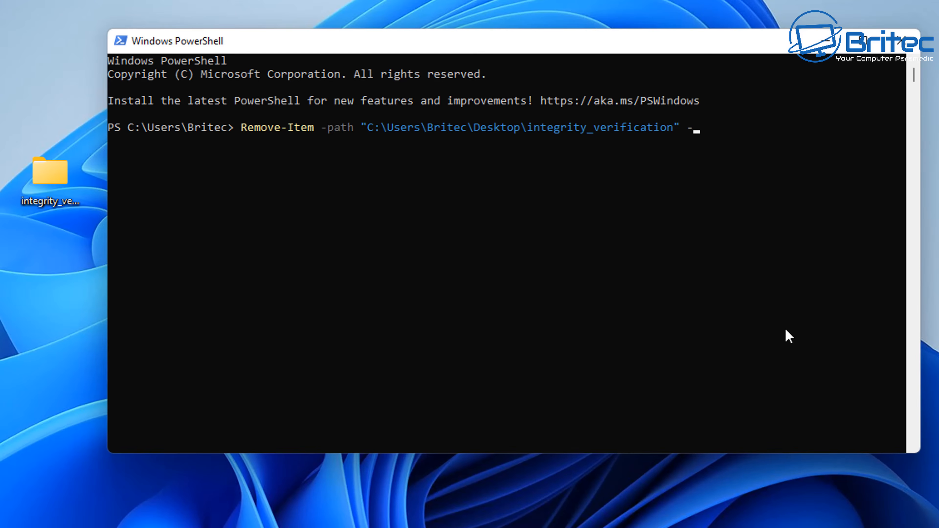
text(re)
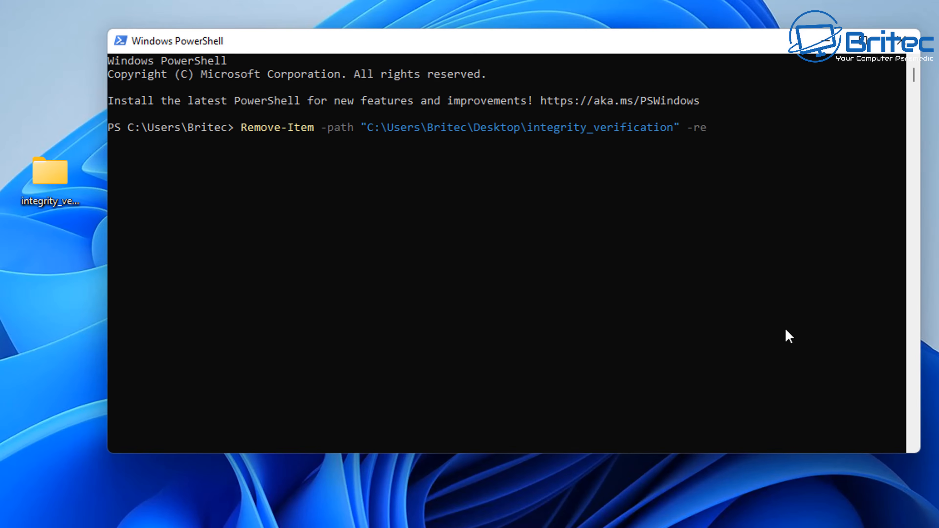
text(curse)
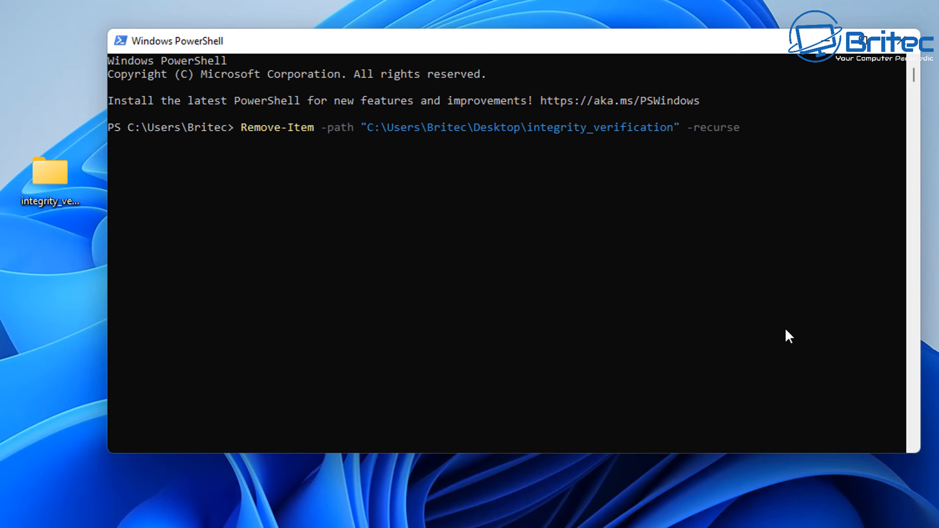
key(Enter)
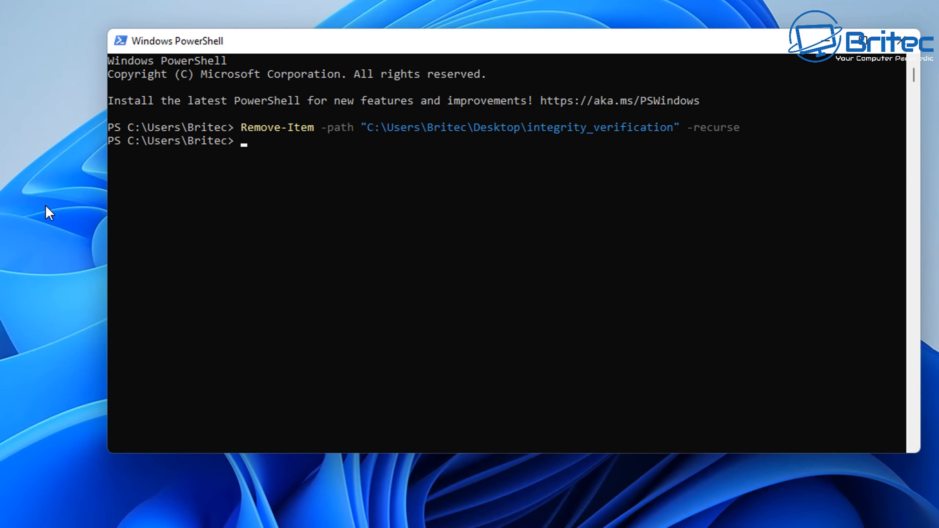
mouse_move(68, 183)
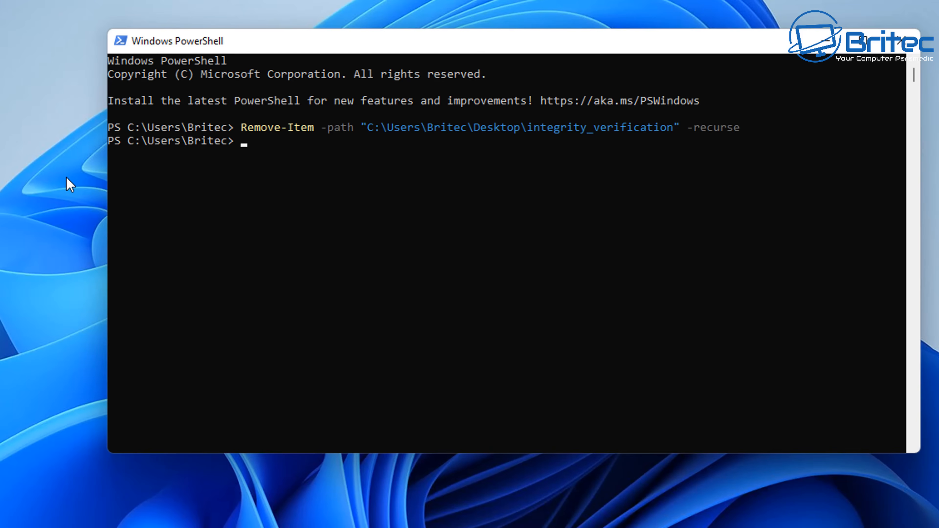
mouse_move(318, 214)
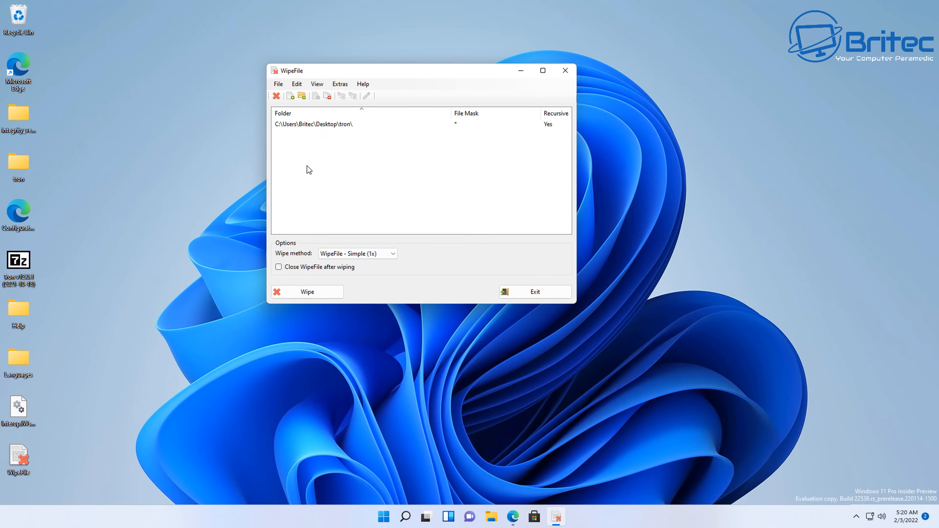
mouse_move(394, 133)
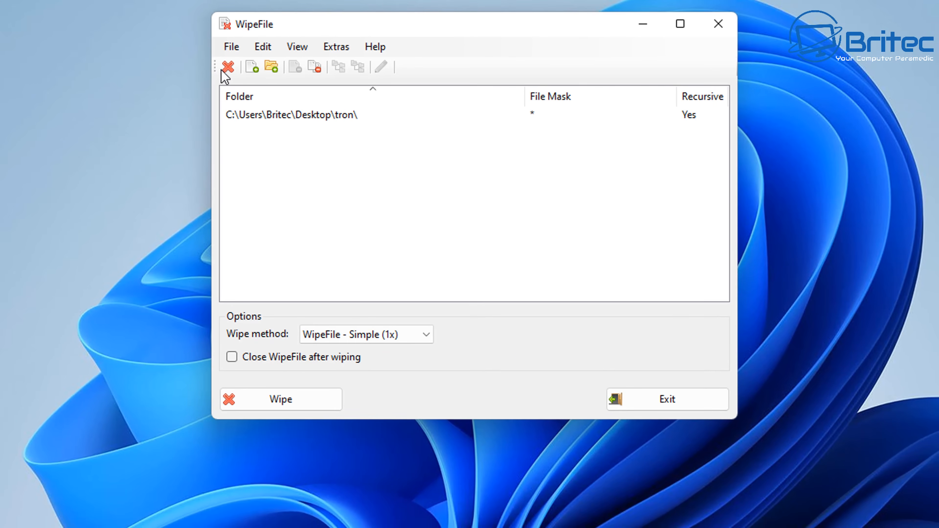
mouse_move(227, 68)
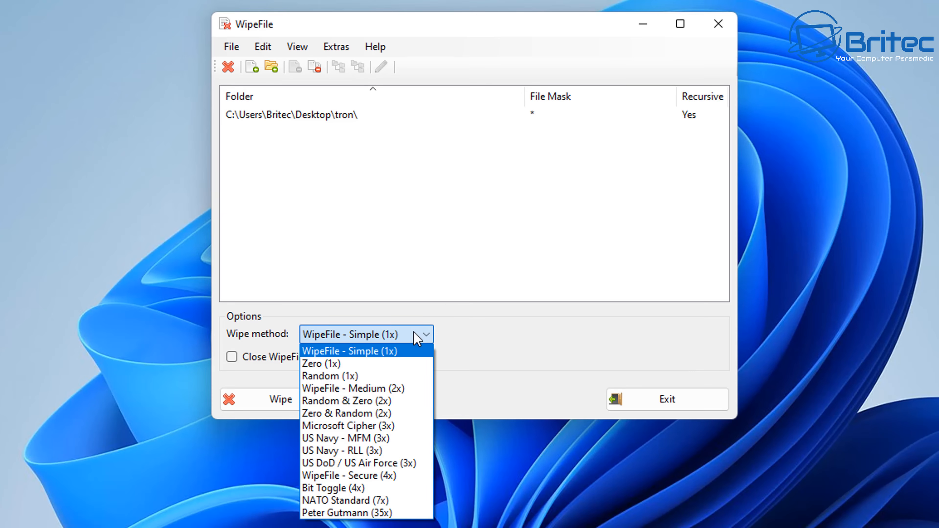
mouse_move(395, 485)
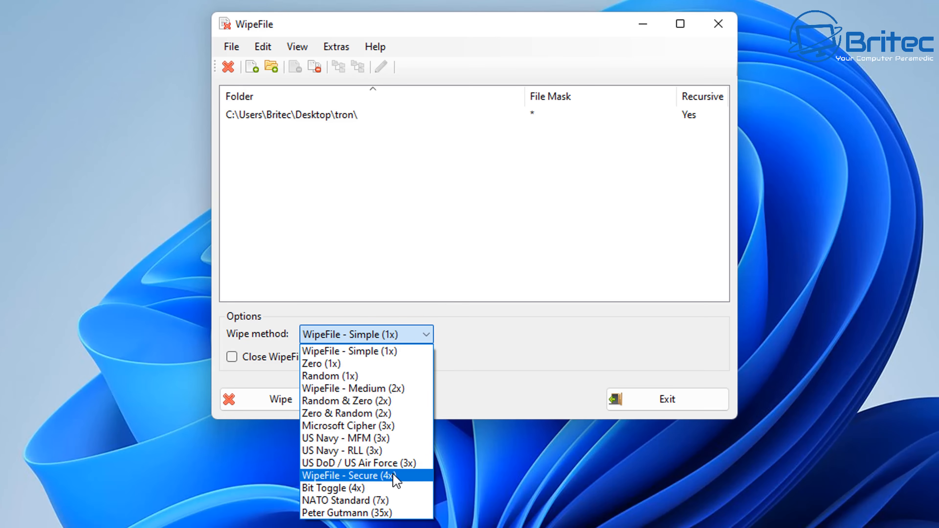
mouse_move(405, 477)
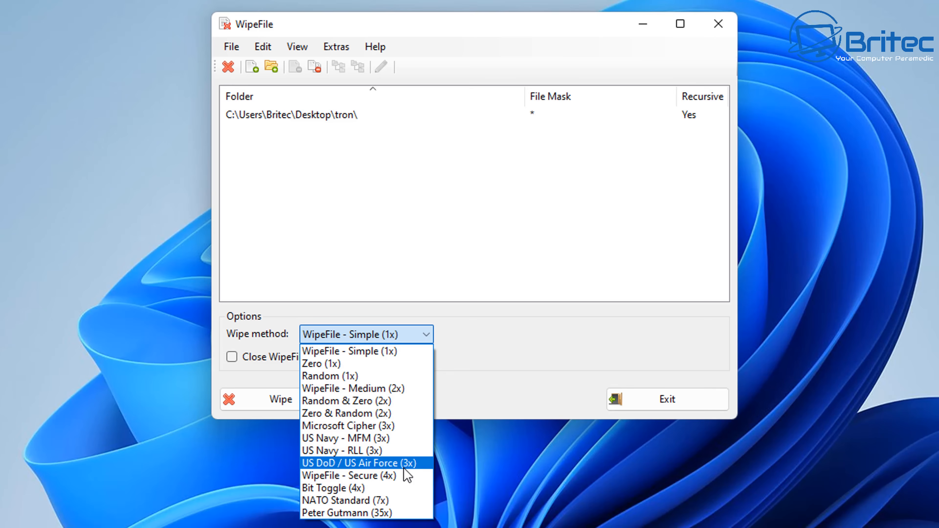
- Wipe the queued tron folder with the US DoD (3x) method, set to close WipeFile afterwards
click(357, 464)
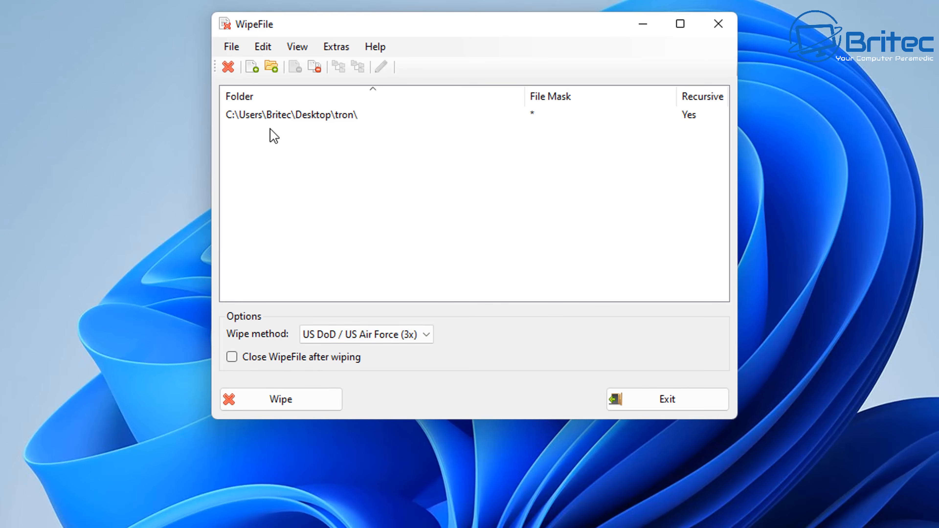
click(291, 115)
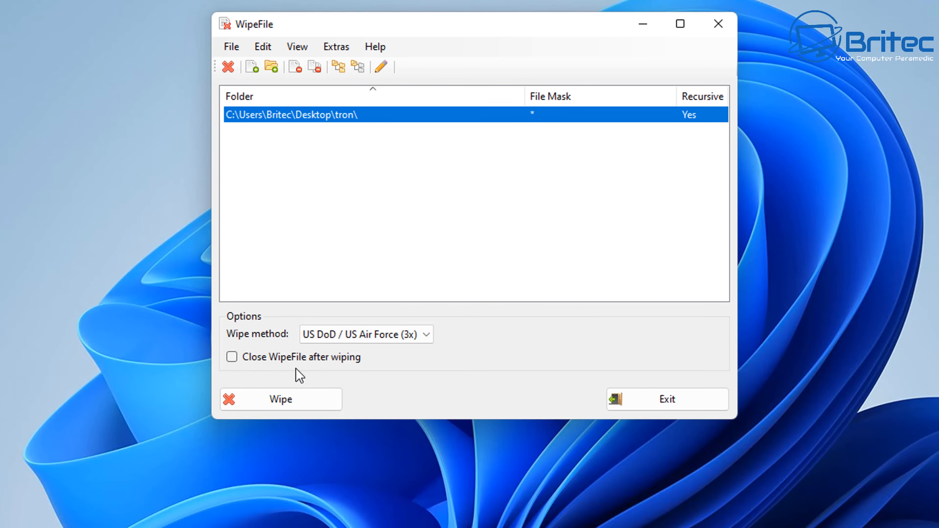
click(232, 357)
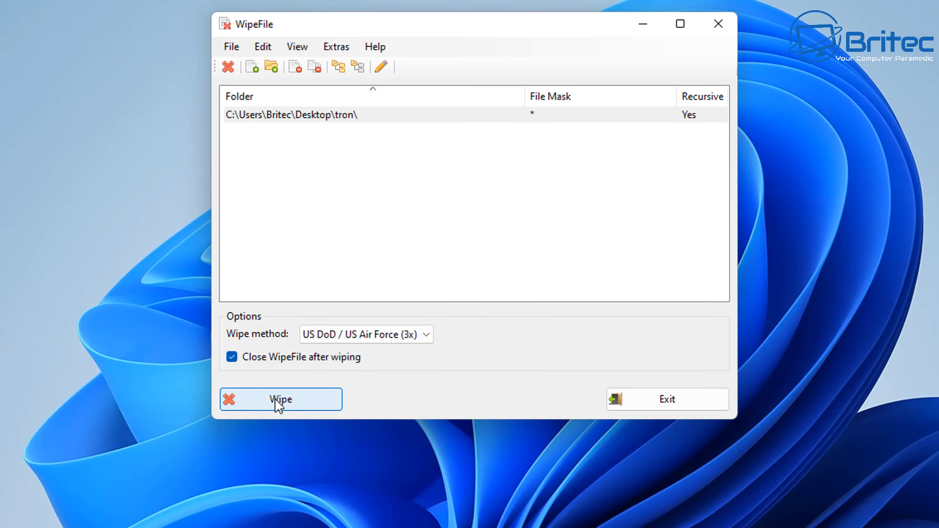
click(281, 401)
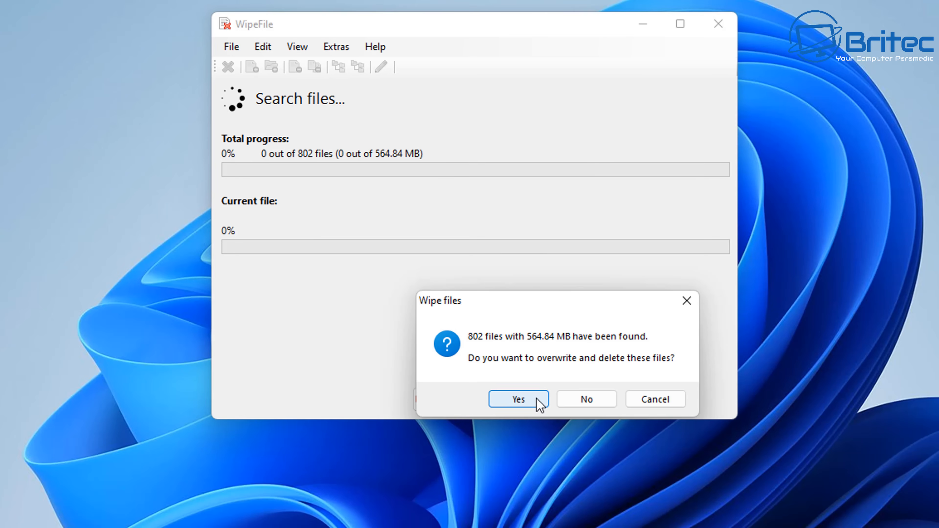
mouse_move(517, 302)
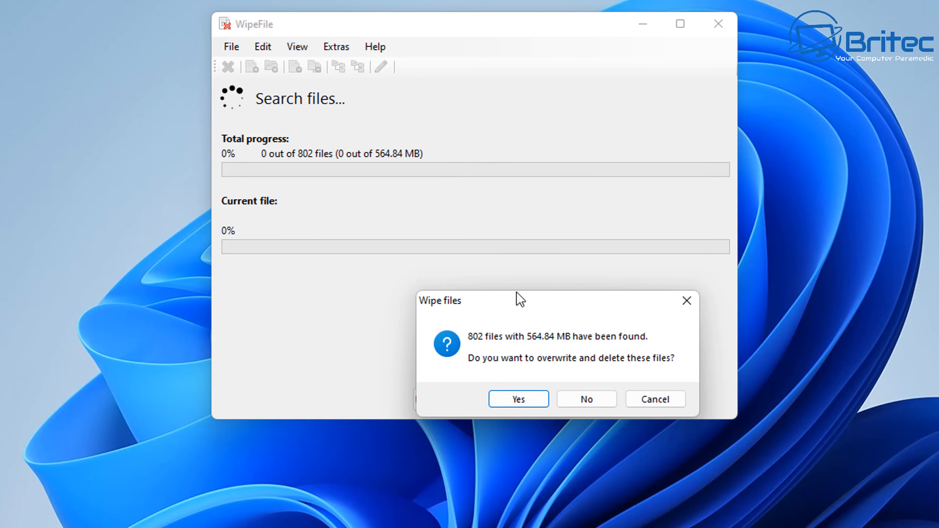
- Confirm overwriting and removing all 802 files (564.84 MB) of the tron folder
click(519, 399)
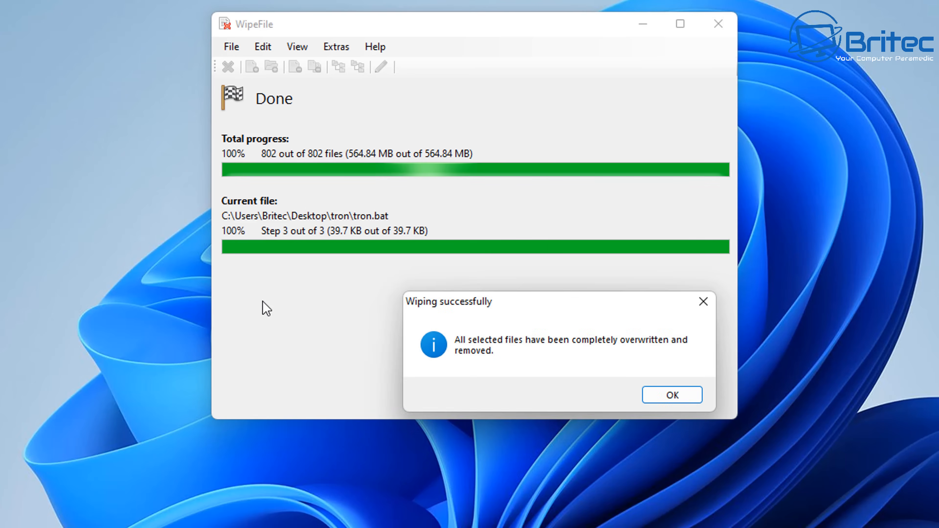
mouse_move(566, 311)
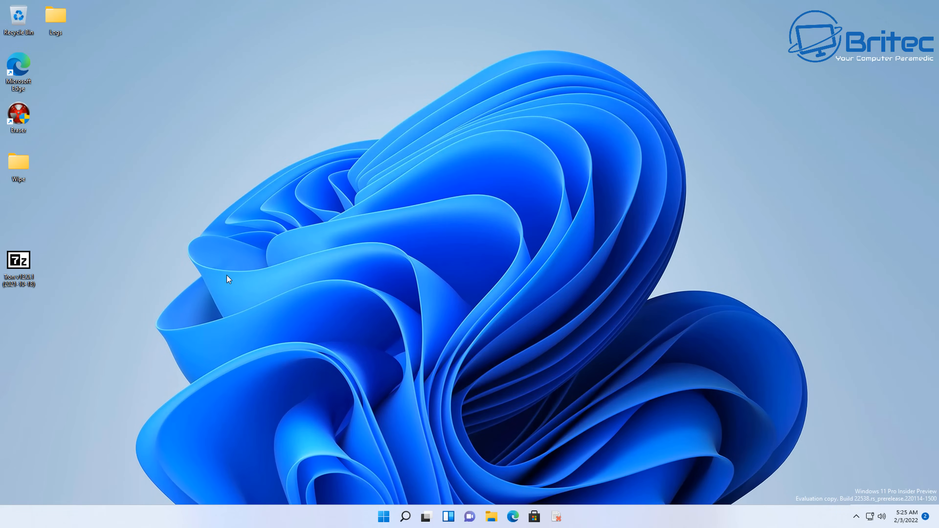
- Erase the Logs folder via Show more options > Eraser > Erase and confirm the prompt
right_click(56, 15)
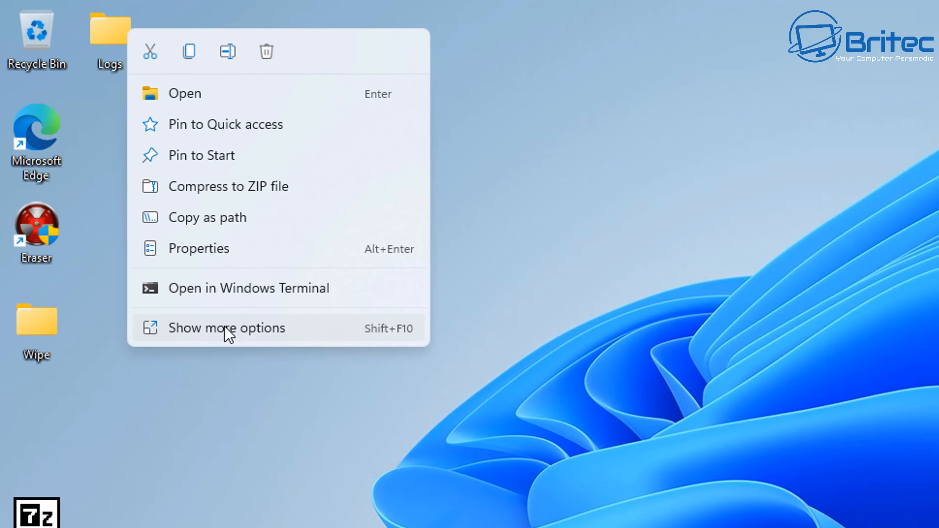
click(224, 328)
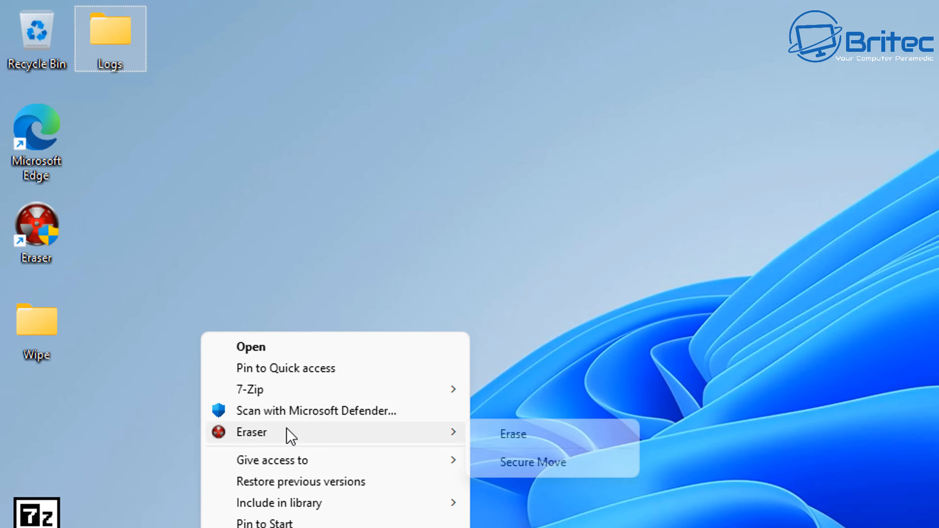
click(514, 434)
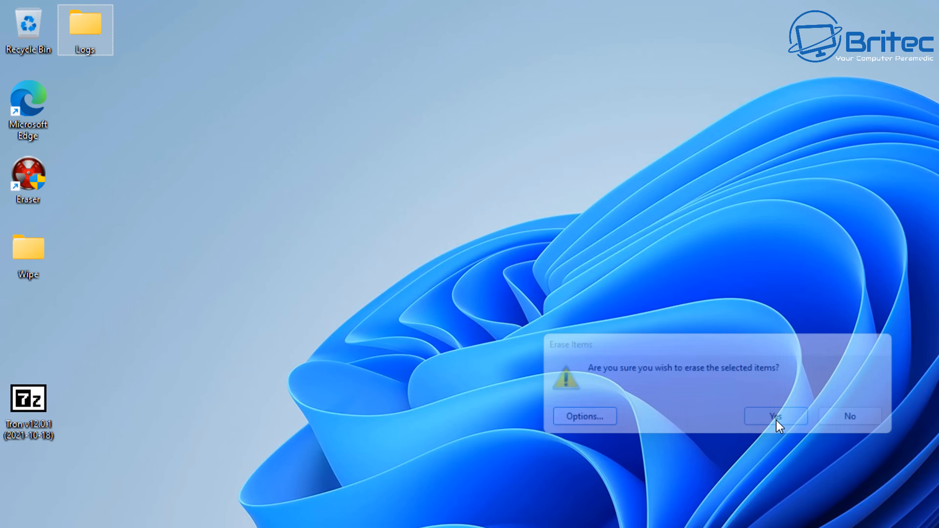
click(777, 416)
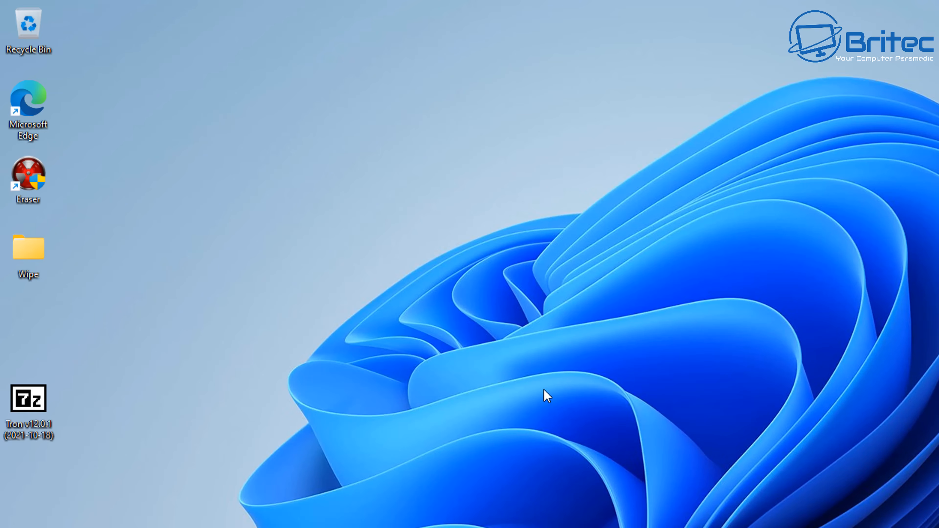
double_click(28, 175)
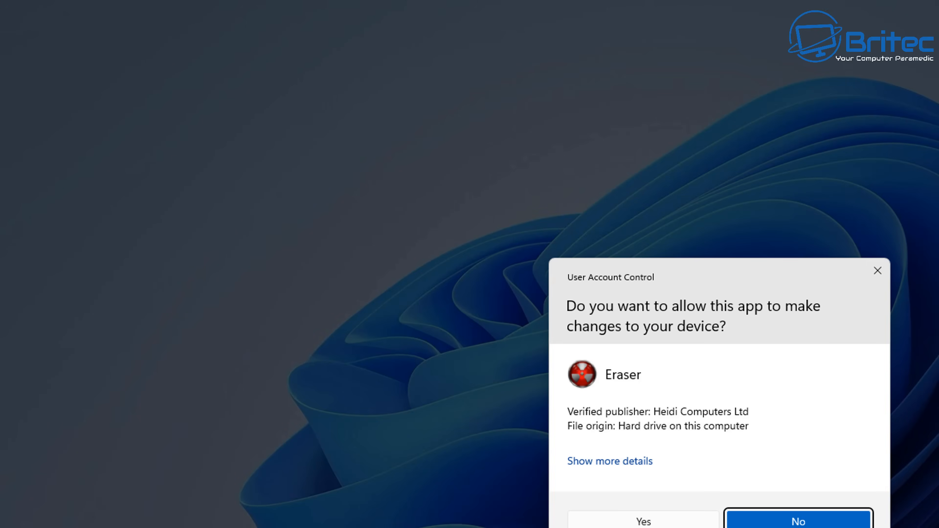
click(643, 523)
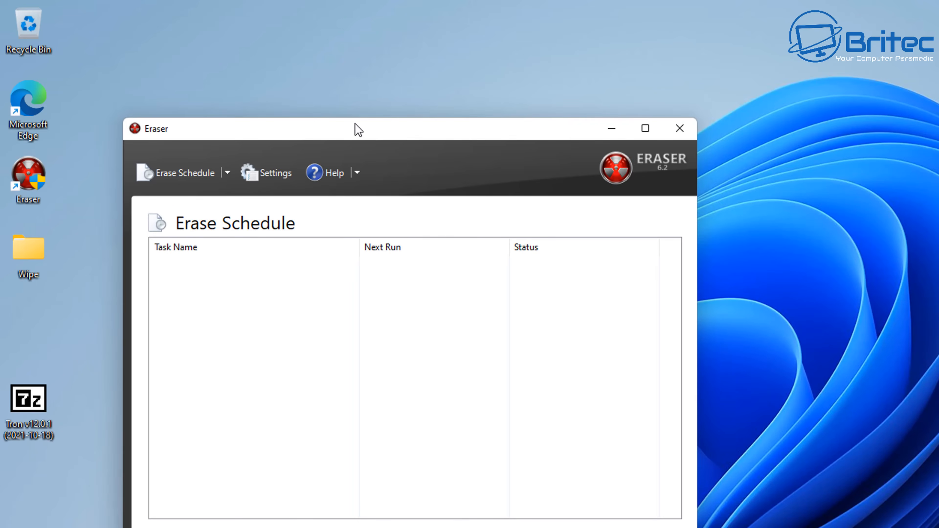
drag(357, 128, 455, 63)
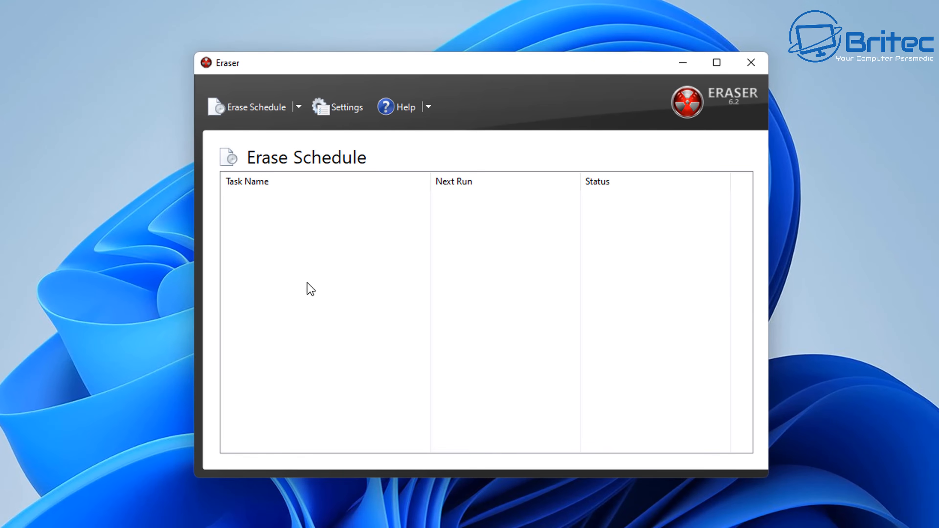
mouse_move(246, 185)
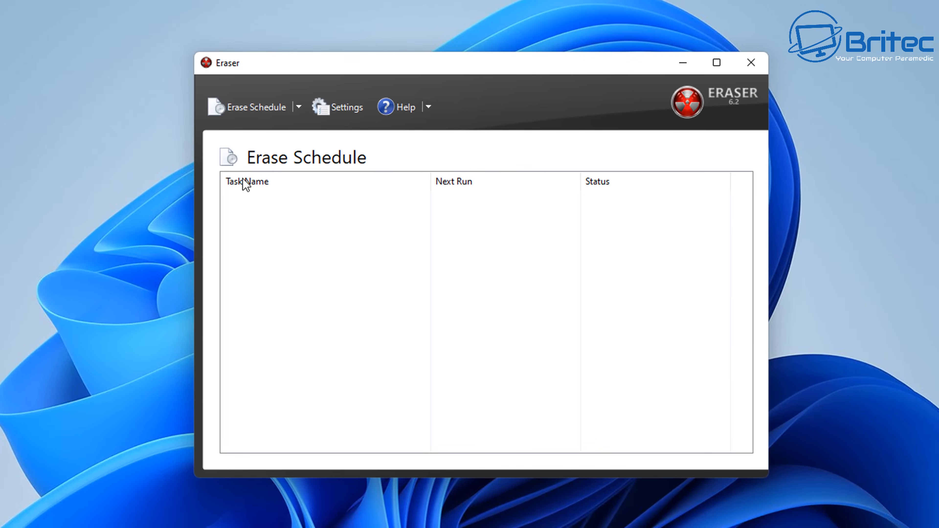
click(347, 107)
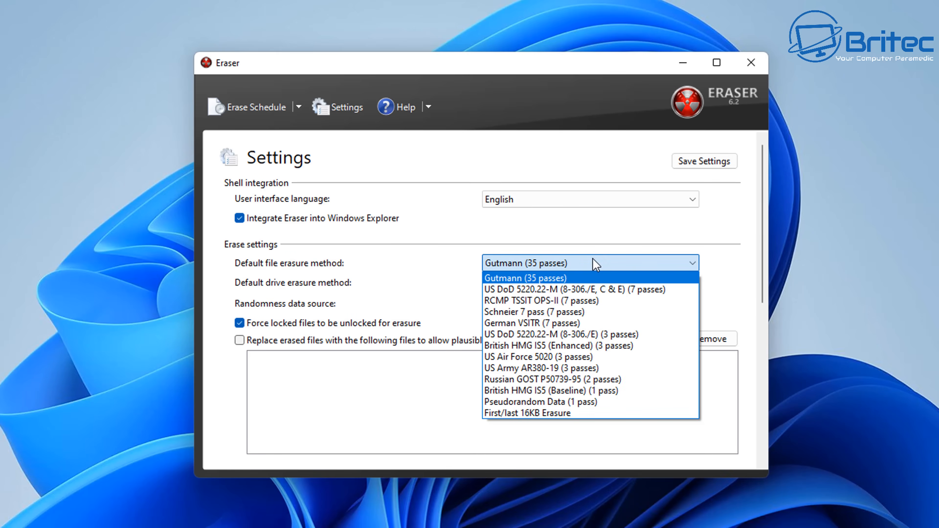
mouse_move(564, 281)
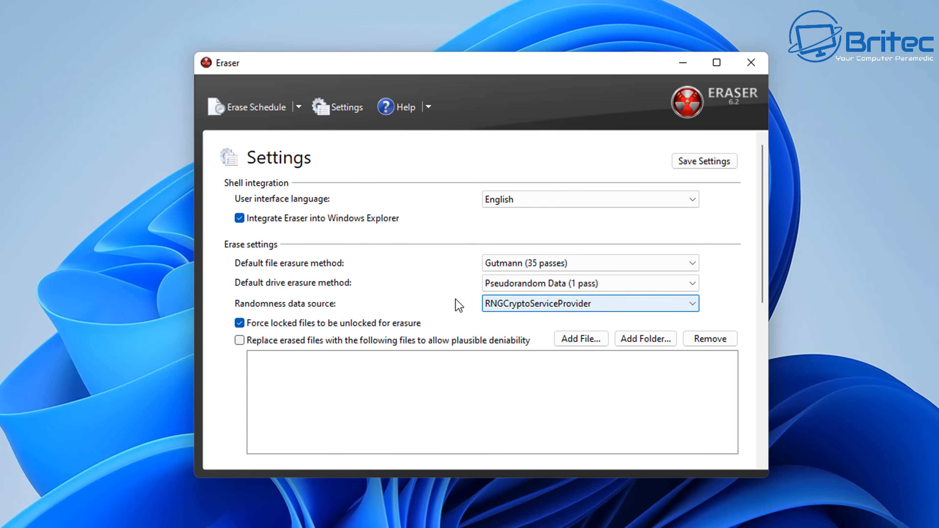
mouse_move(475, 372)
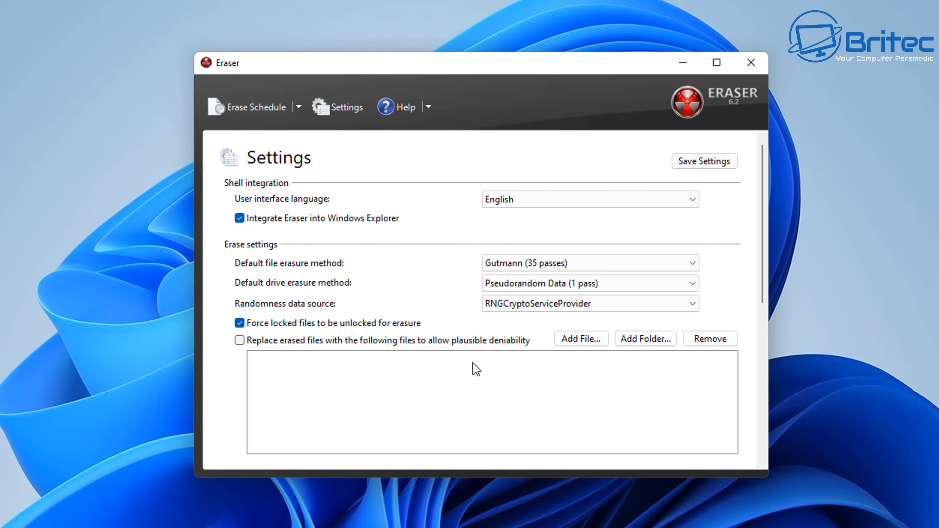
mouse_move(379, 355)
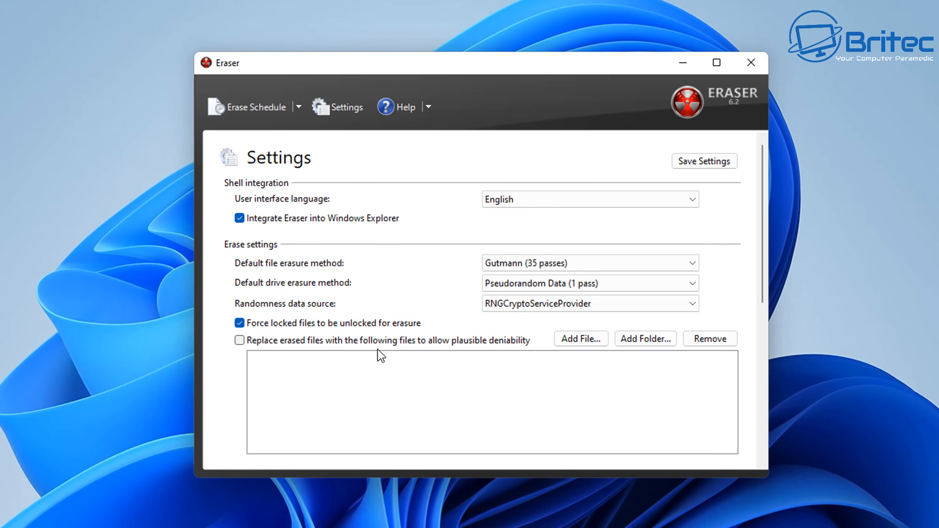
mouse_move(398, 351)
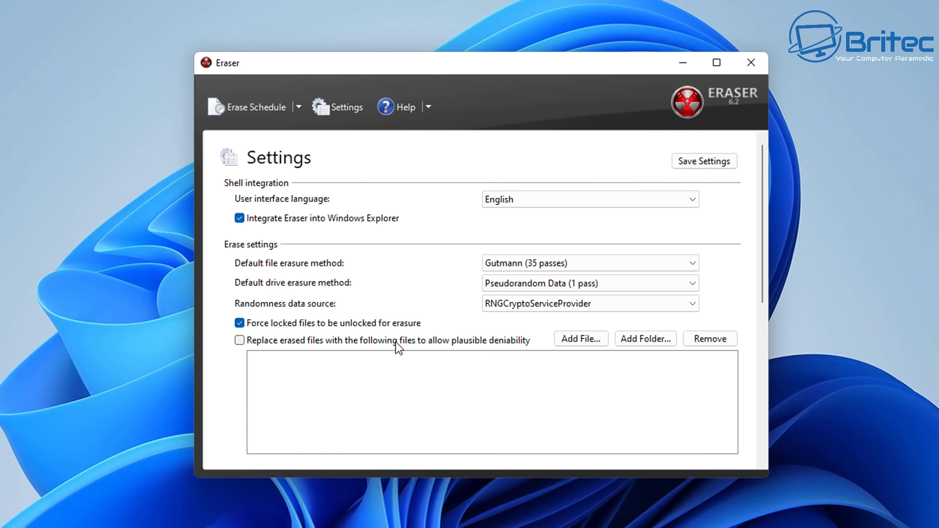
mouse_move(359, 236)
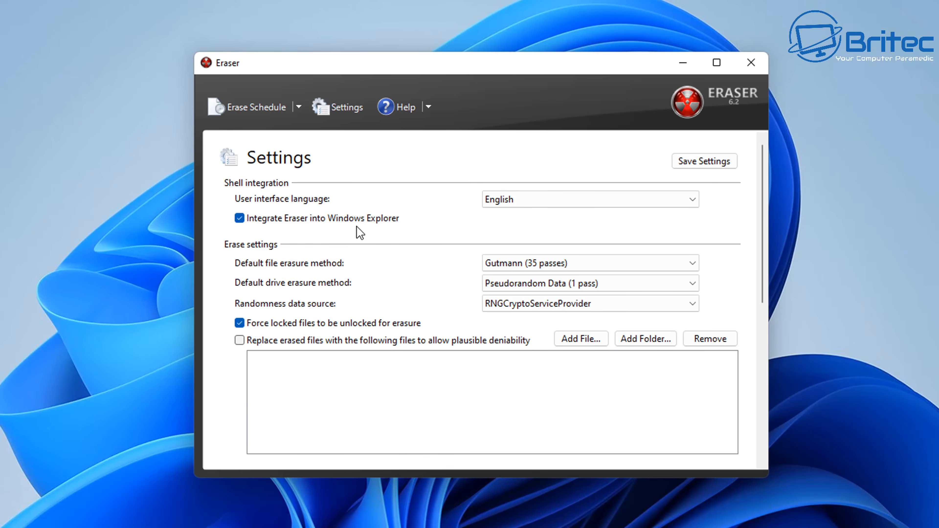
mouse_move(365, 235)
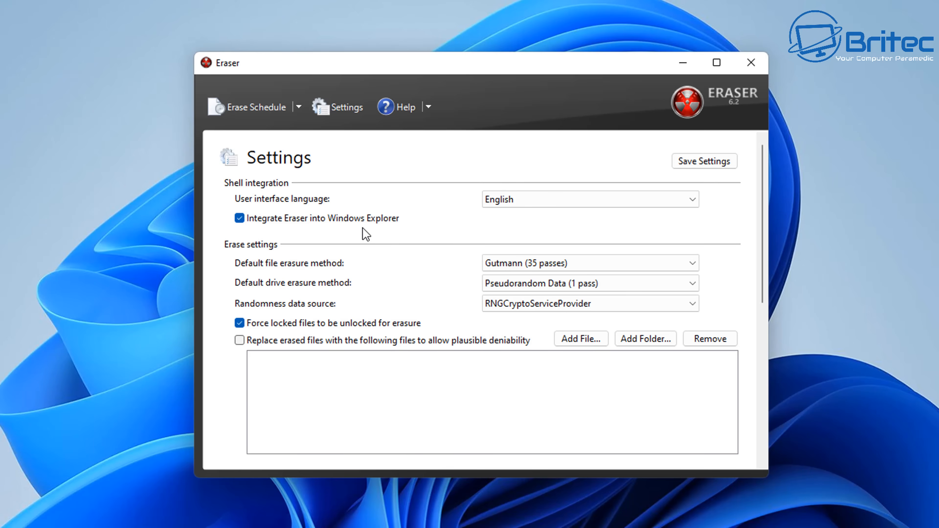
mouse_move(294, 115)
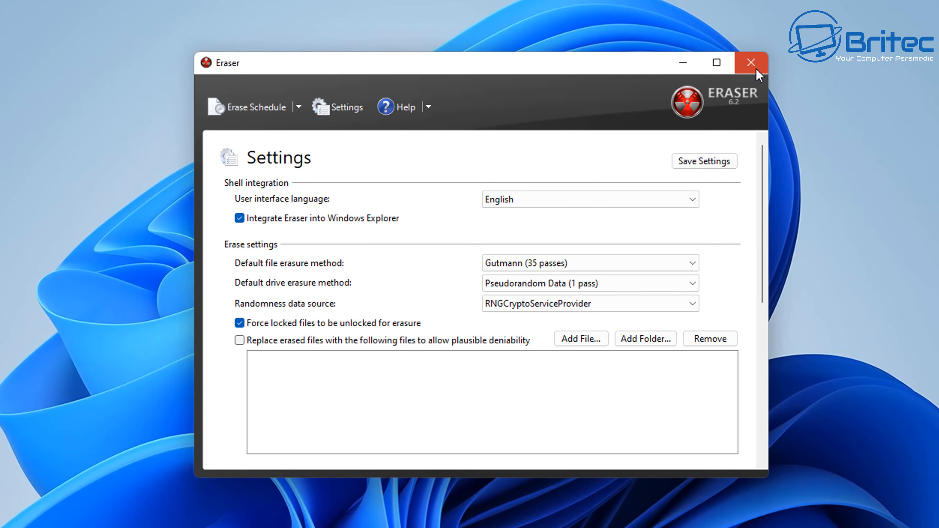
click(748, 63)
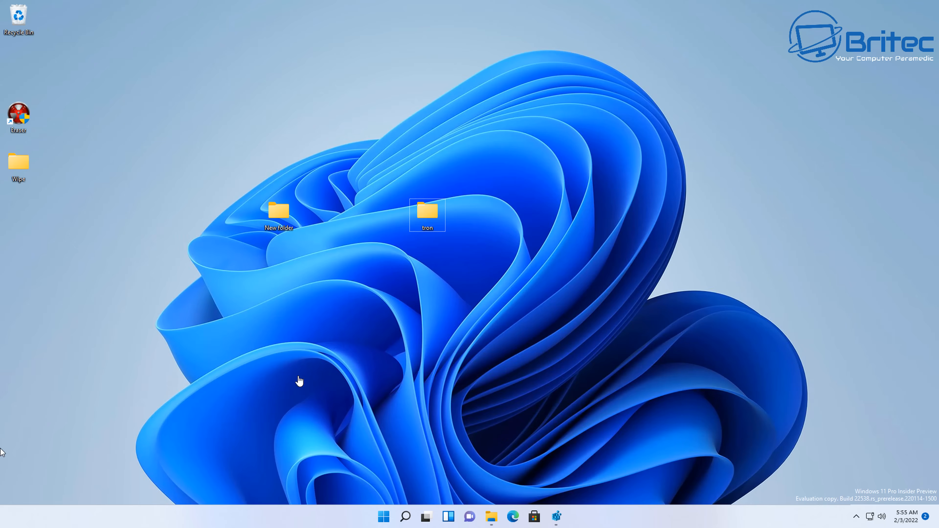
mouse_move(467, 523)
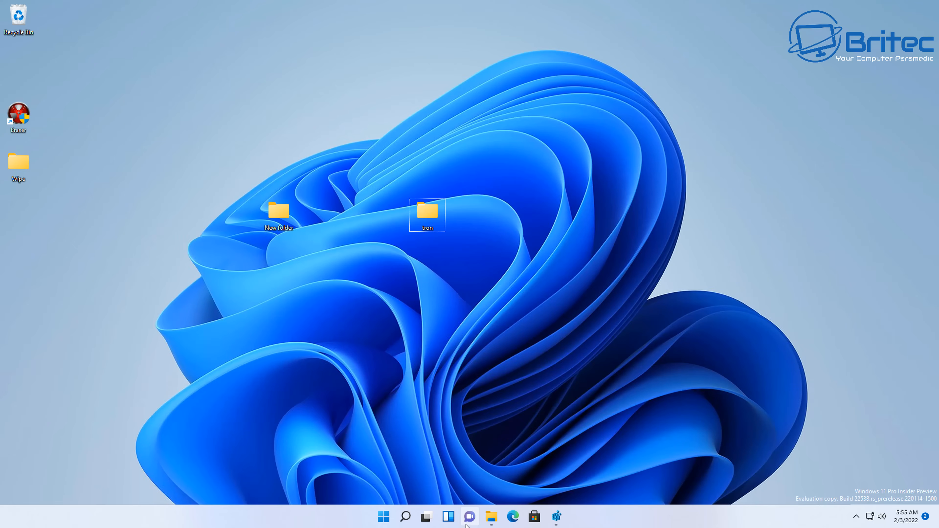
click(493, 517)
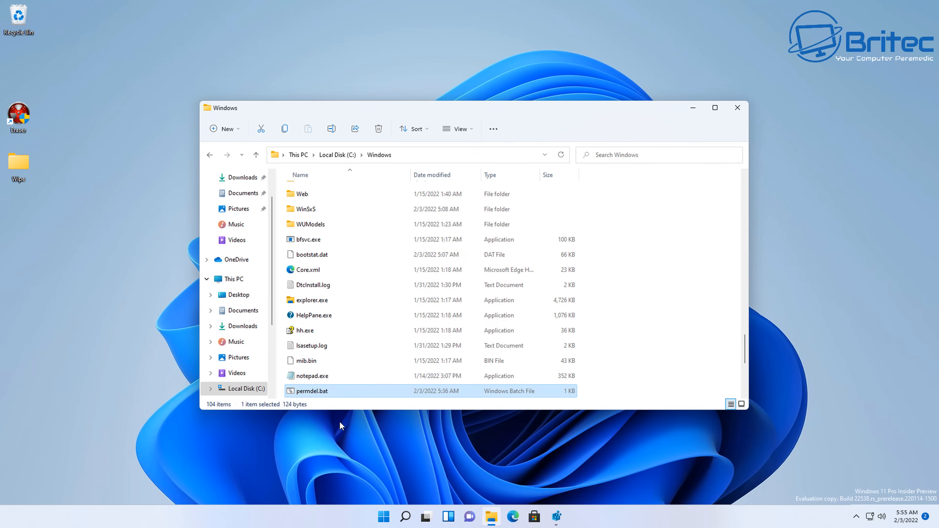
mouse_move(309, 400)
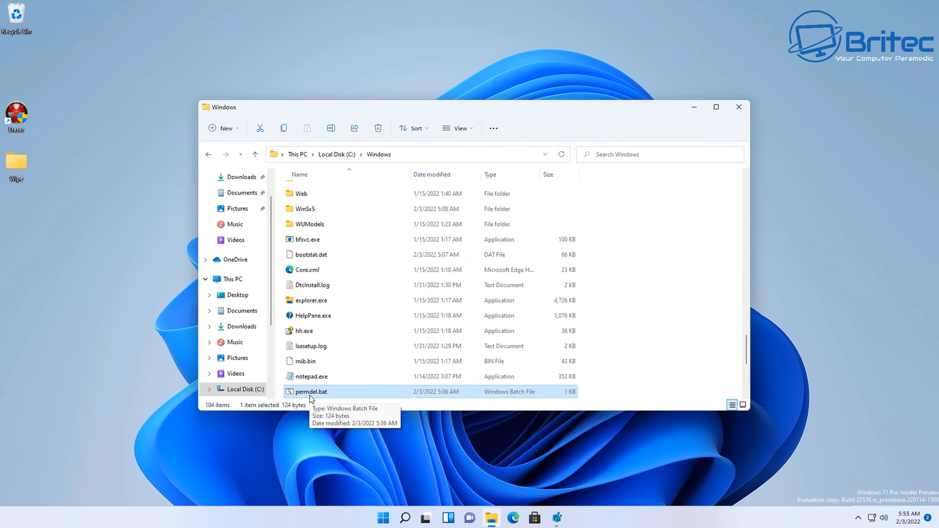
click(716, 107)
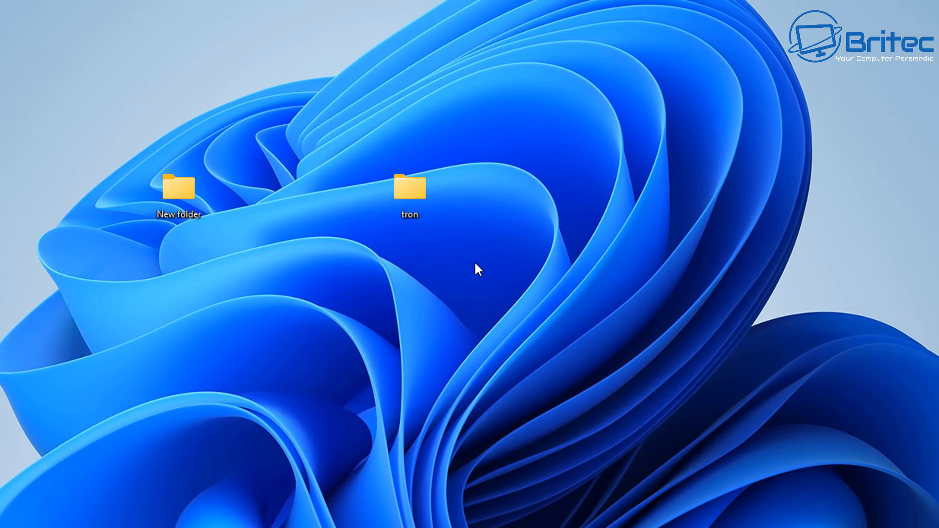
- Remove the tron folder via Show more options > Perm Delete, leaving only New folder
right_click(409, 189)
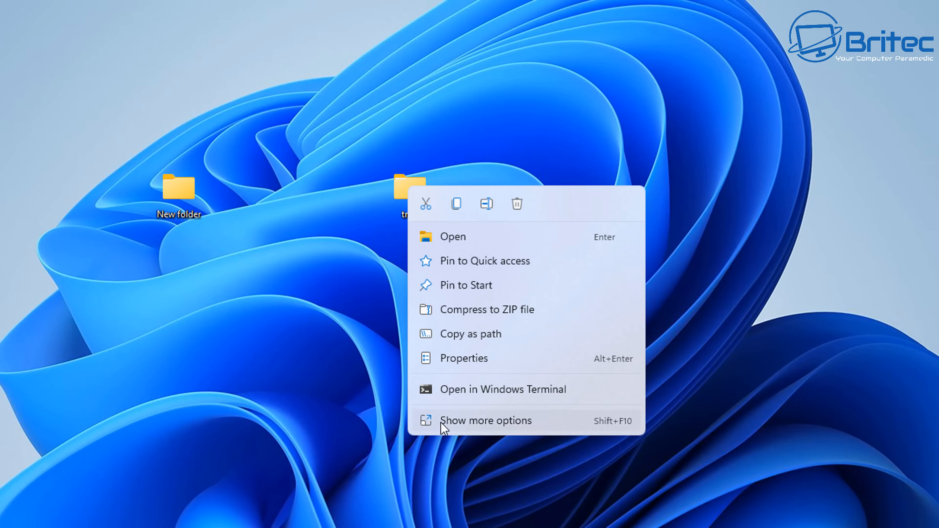
click(487, 421)
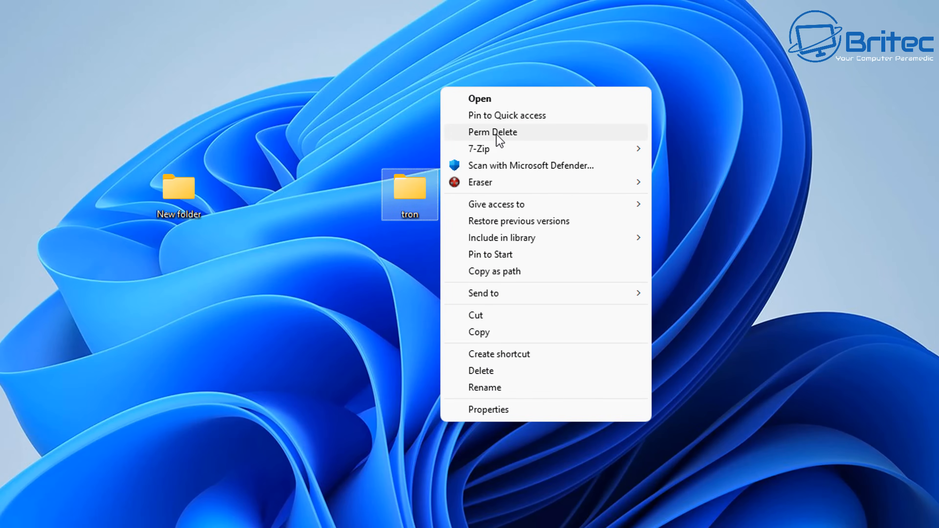
click(492, 132)
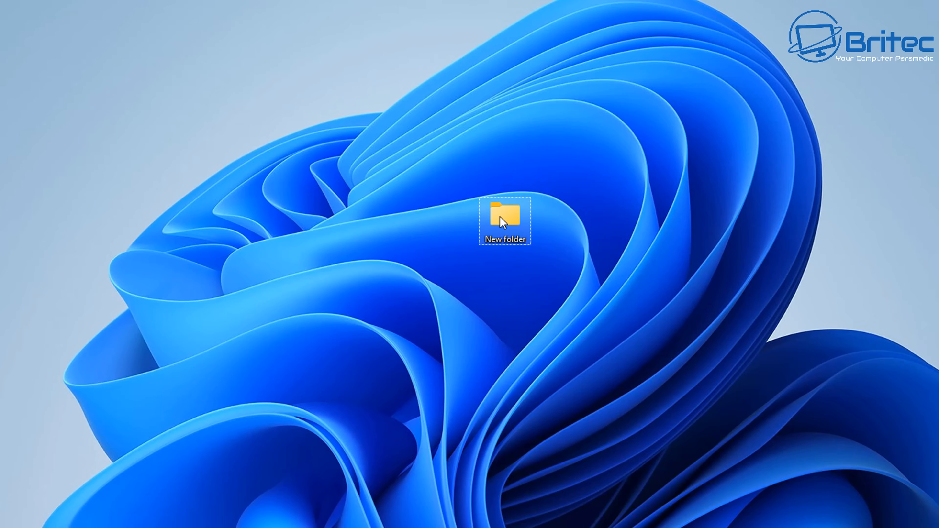
- Remove New folder via Perm Delete and confirm in the cmd window, clearing both test folders
right_click(504, 220)
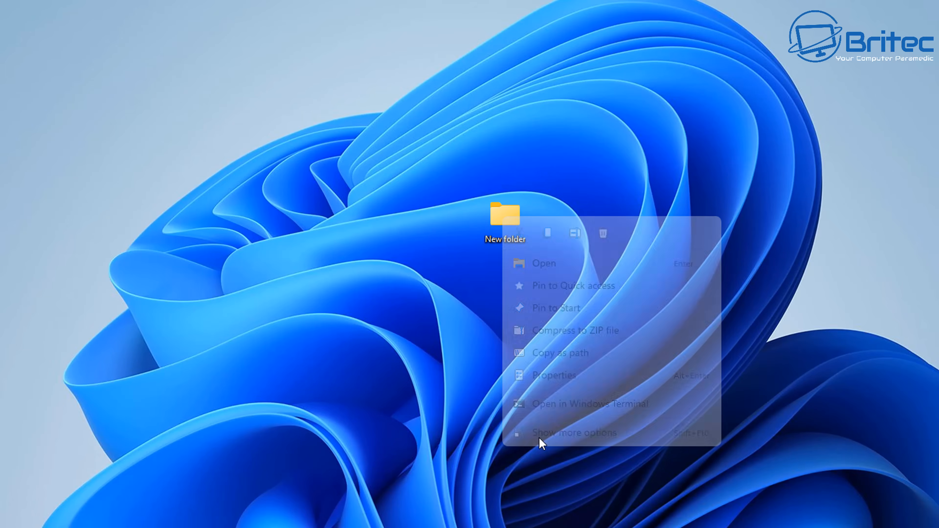
click(577, 433)
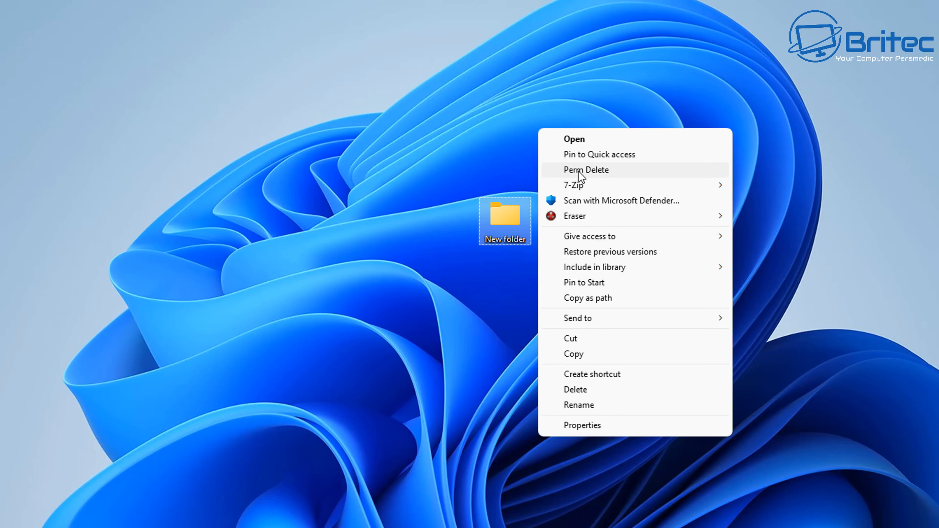
click(587, 170)
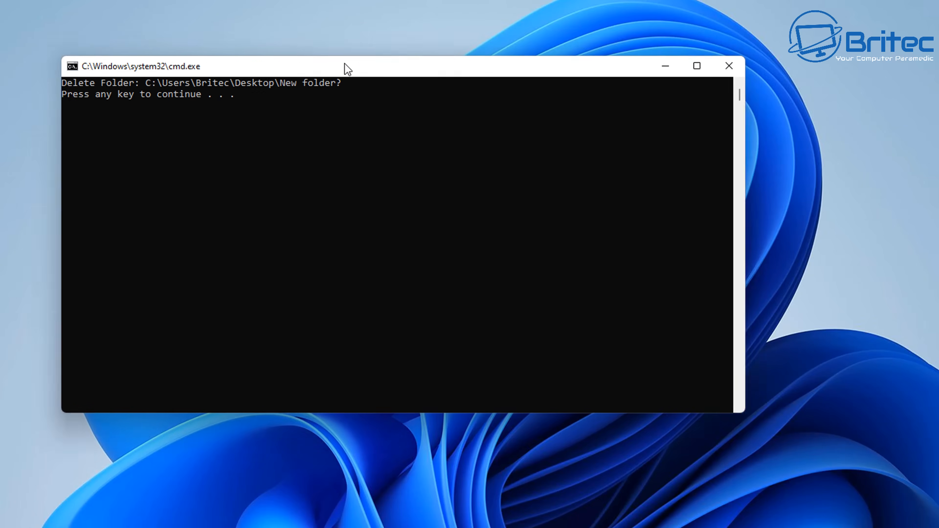
key(enter)
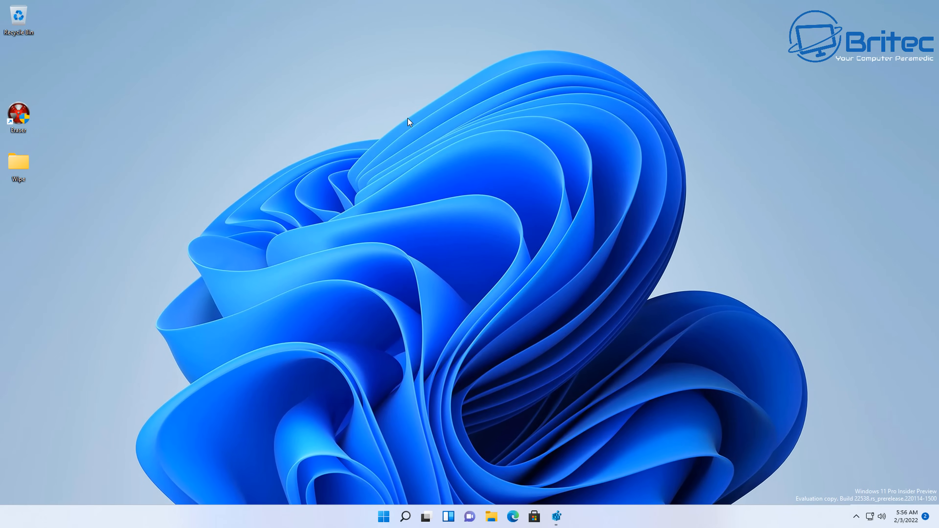
mouse_move(2, 200)
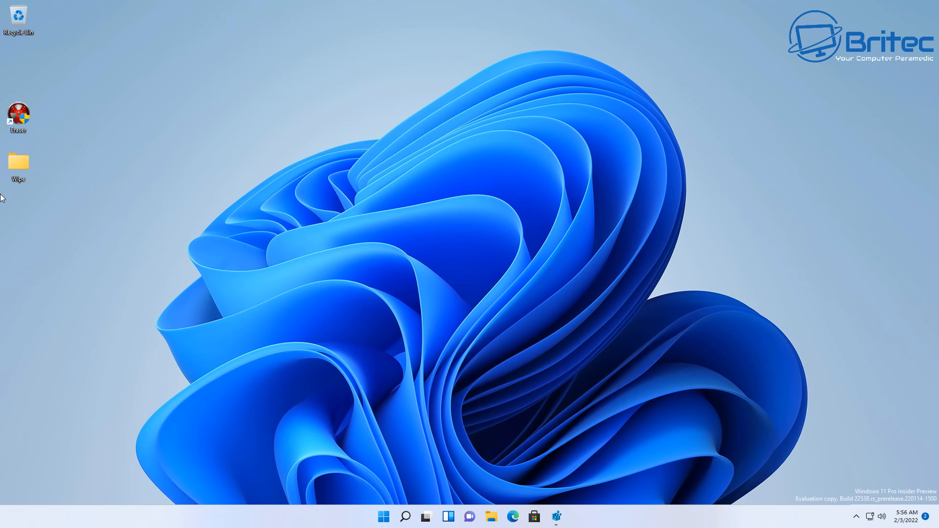
- Move the Wipe folder mid-desktop and launch an administrator Command Prompt from a 'cmd' search
drag(18, 164, 427, 165)
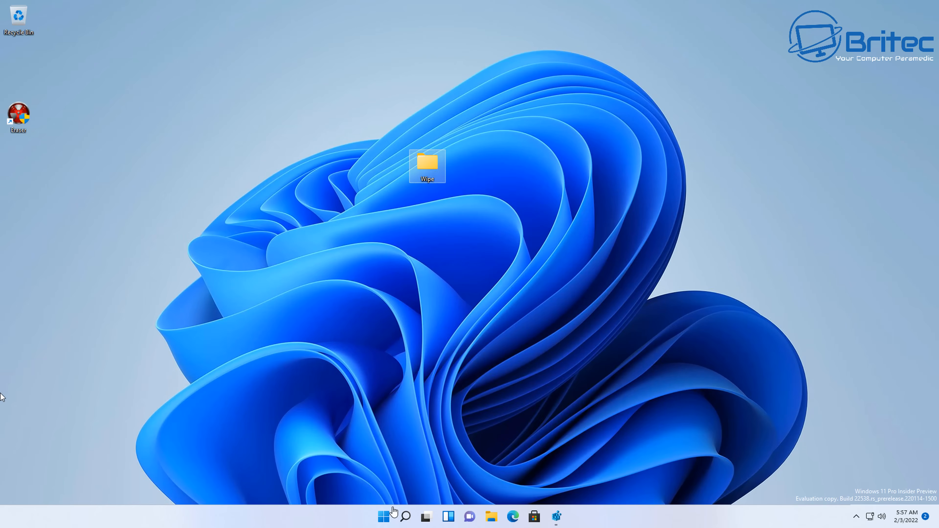
click(408, 518)
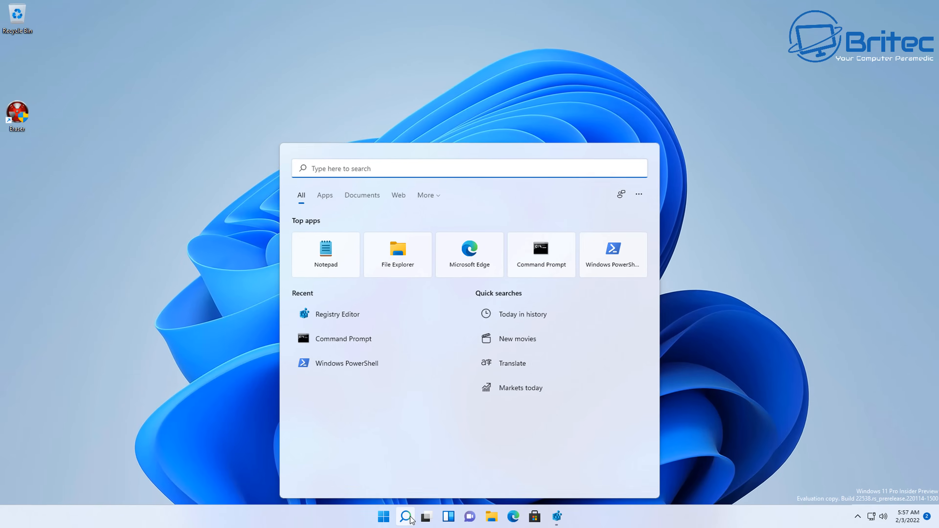
text(cmd)
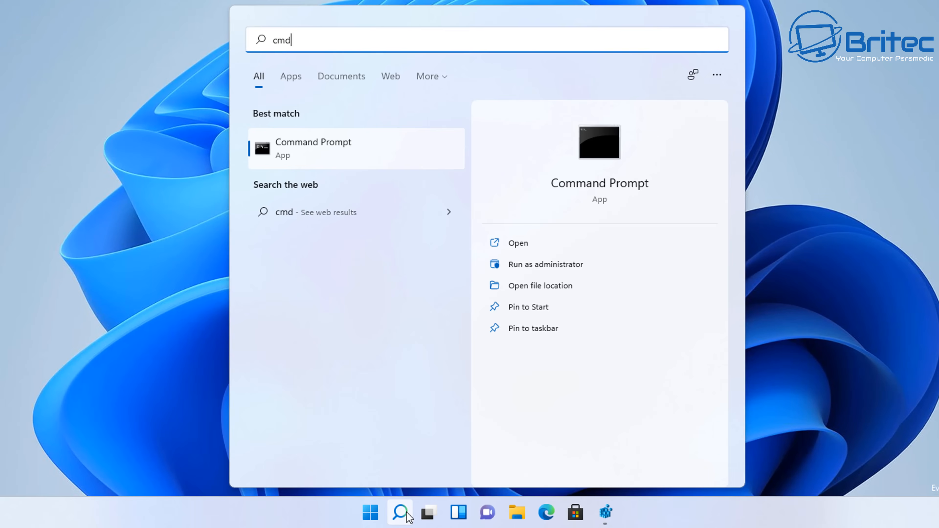
click(547, 264)
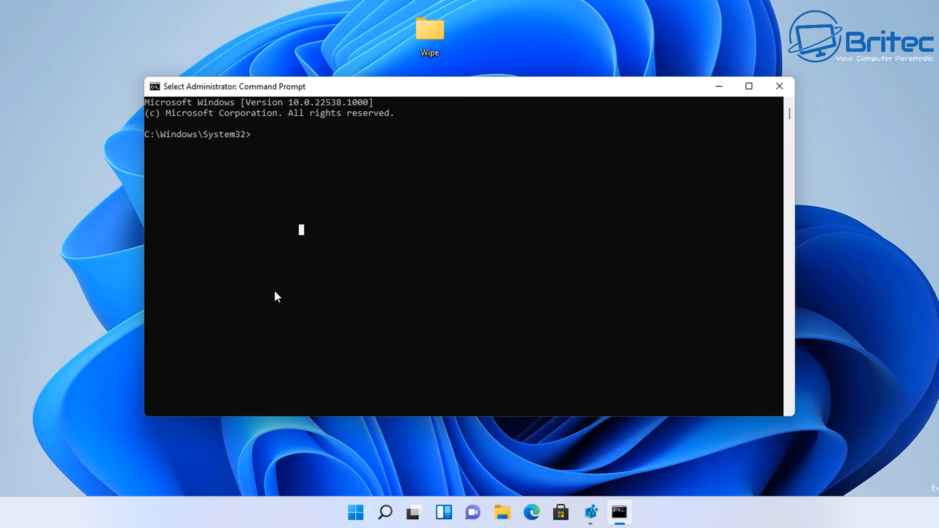
- Change directory to C:\Users\Britec\Desktop
text(cd "C:\Users\Britec\Desktop")
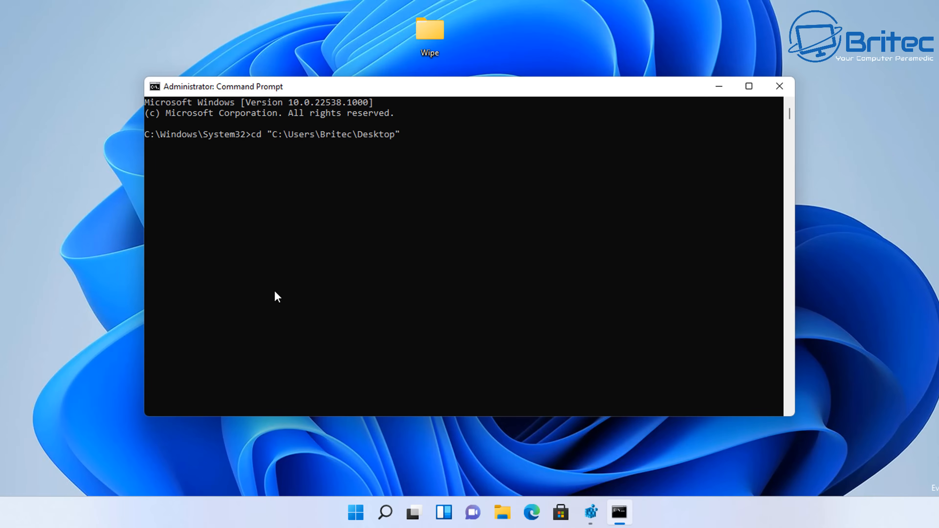
key(Enter)
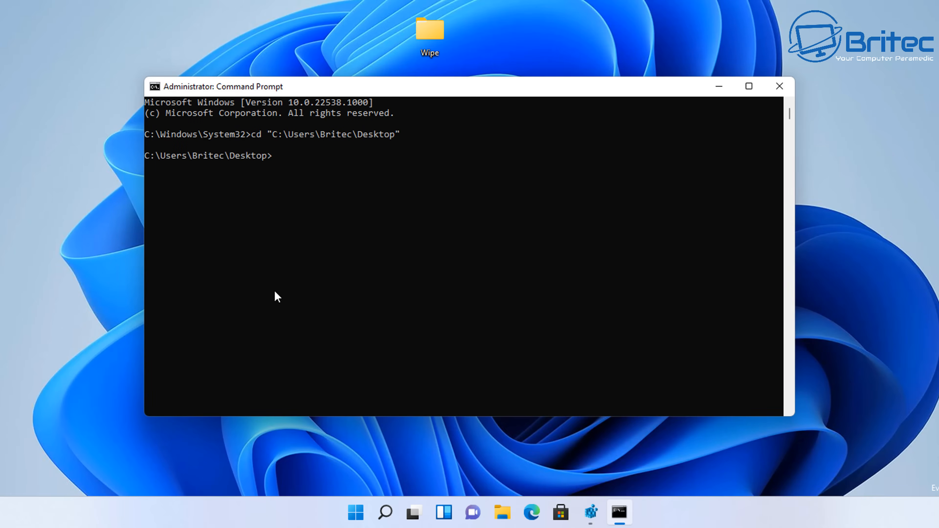
mouse_move(247, 253)
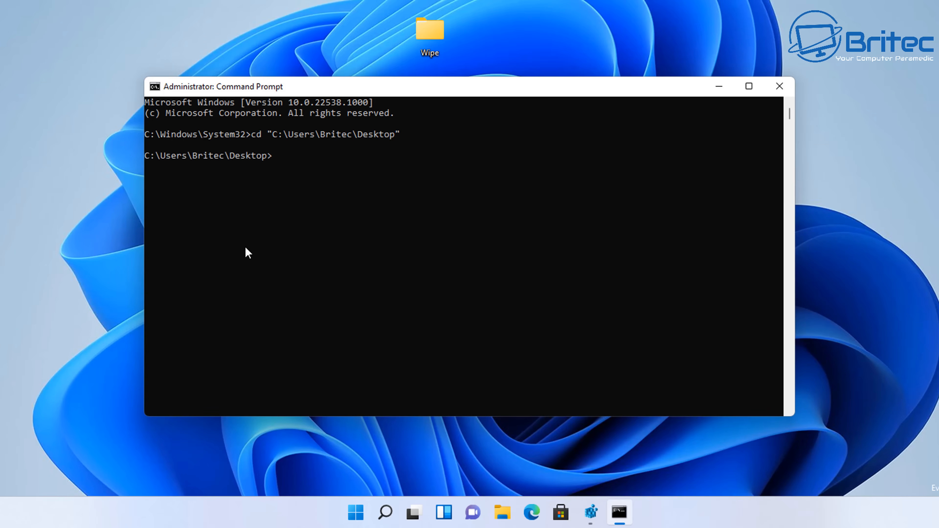
- Run rmdir /q /s Wipe to silently delete the Wipe folder and its contents
text(rm)
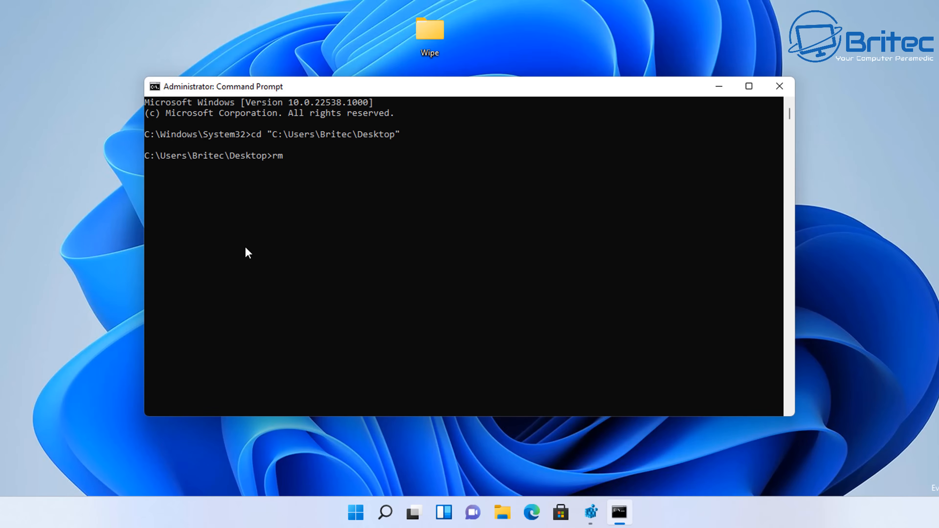
text(dir)
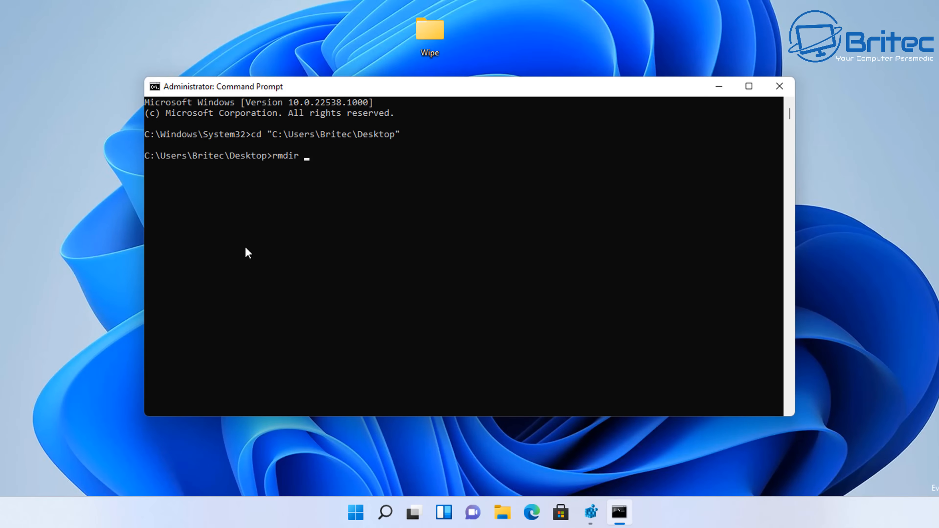
text(/q /s)
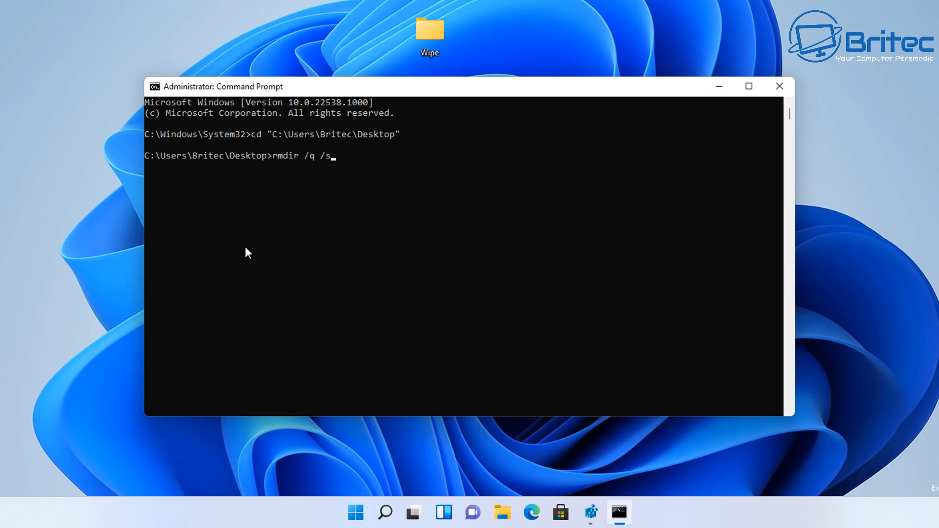
text(Wipe)
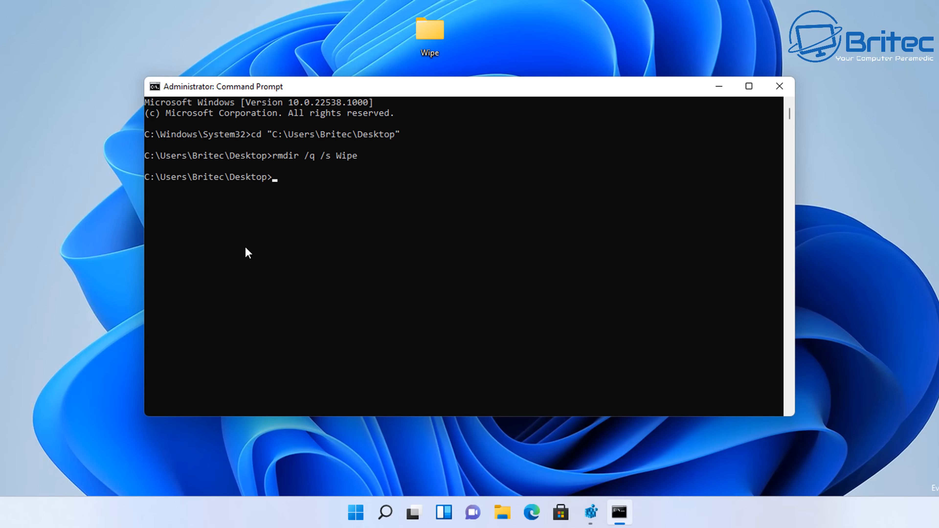
mouse_move(339, 169)
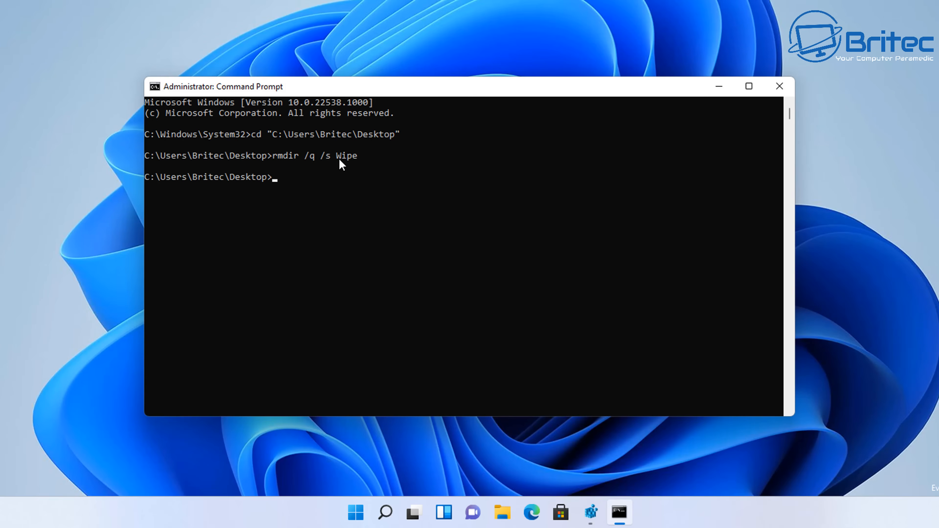
mouse_move(267, 192)
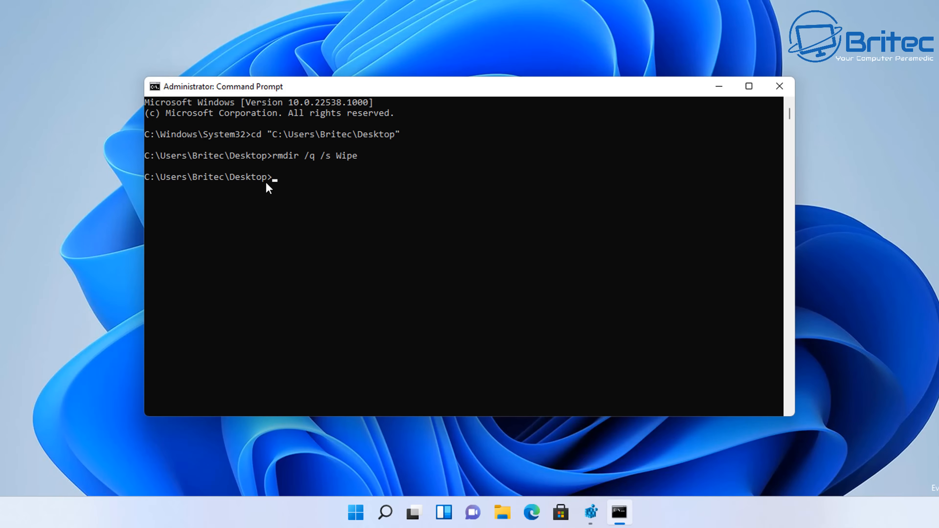
mouse_move(708, 143)
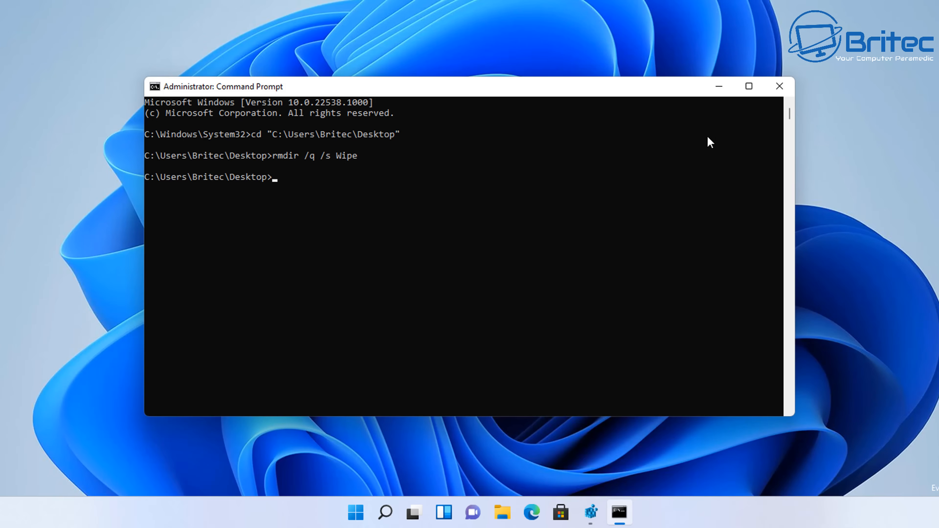
click(779, 87)
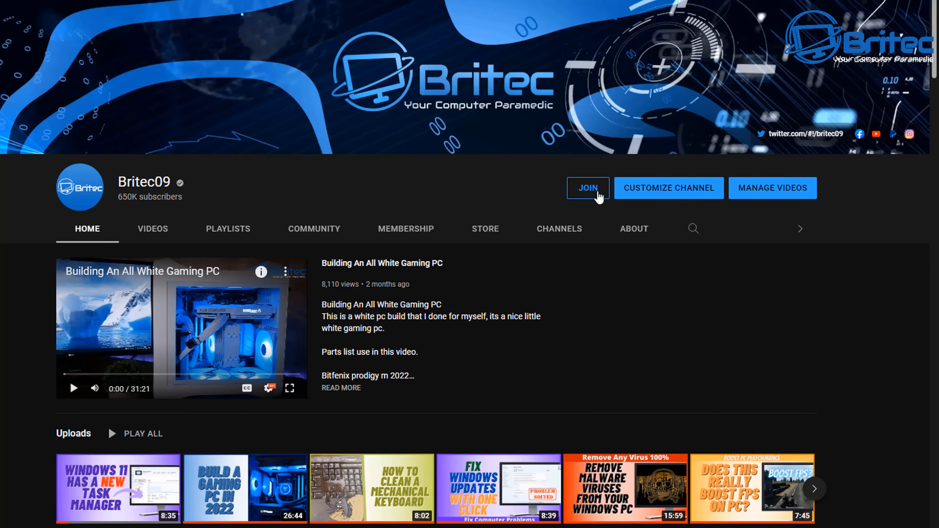
- View the channel's JOIN membership offer and scroll through its list of perks
click(589, 188)
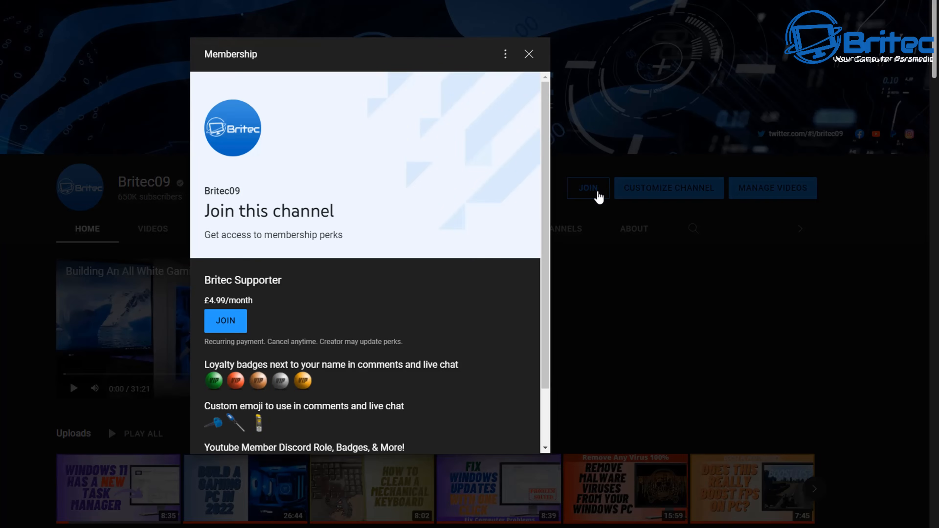
mouse_move(554, 413)
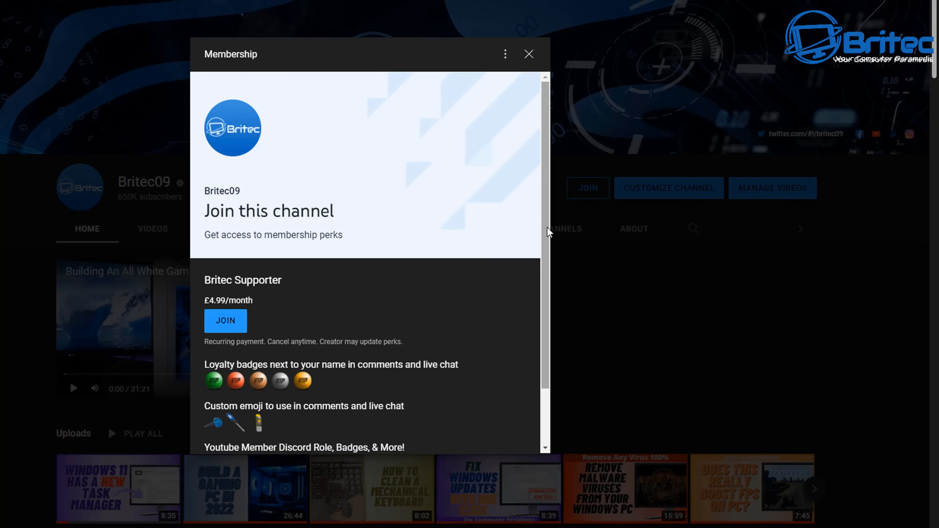
scroll(down, 3)
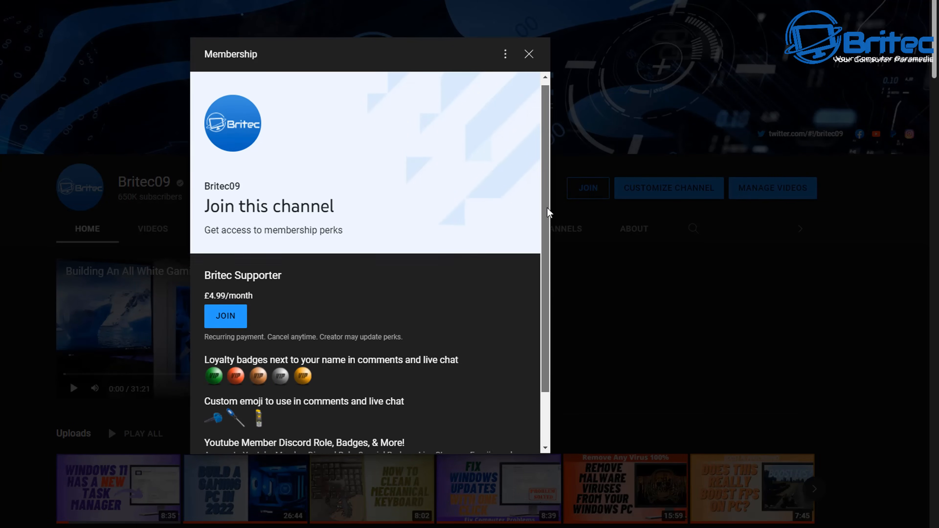
scroll(down, 3)
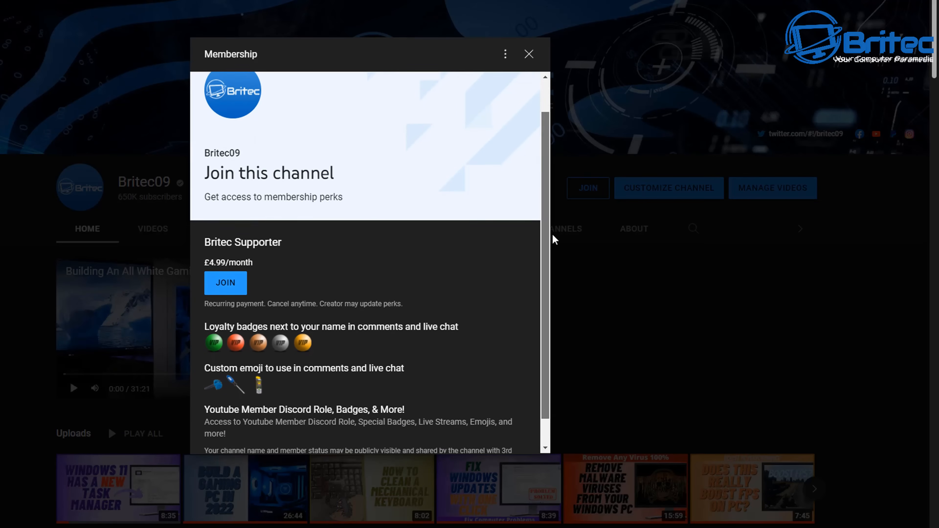
scroll(down, 3)
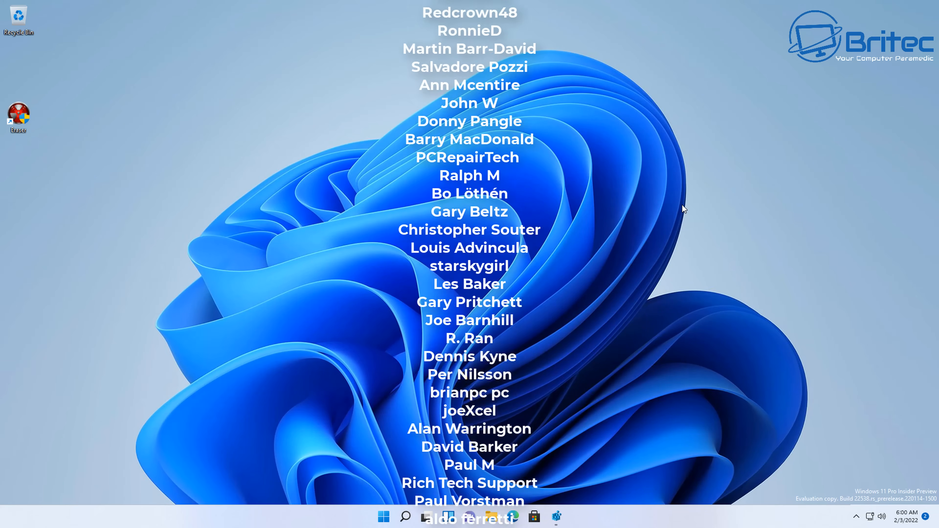
scroll(down, 3)
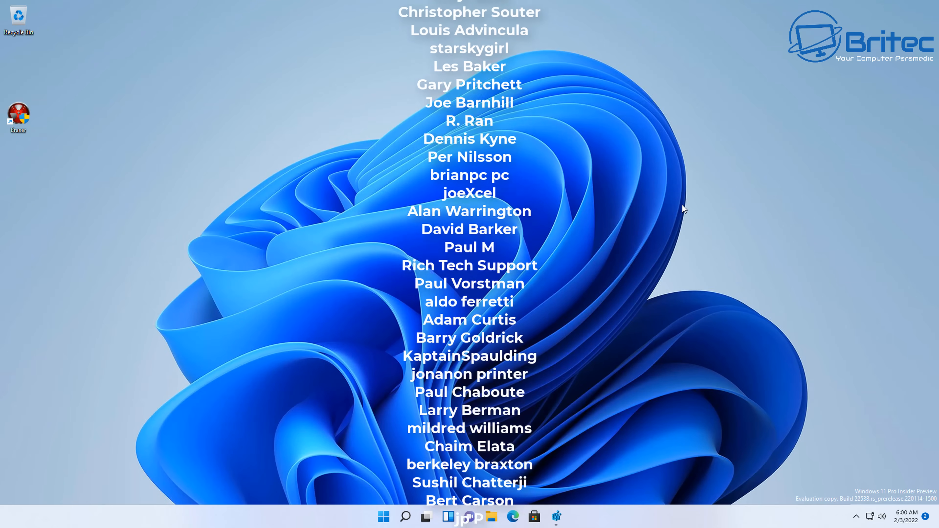